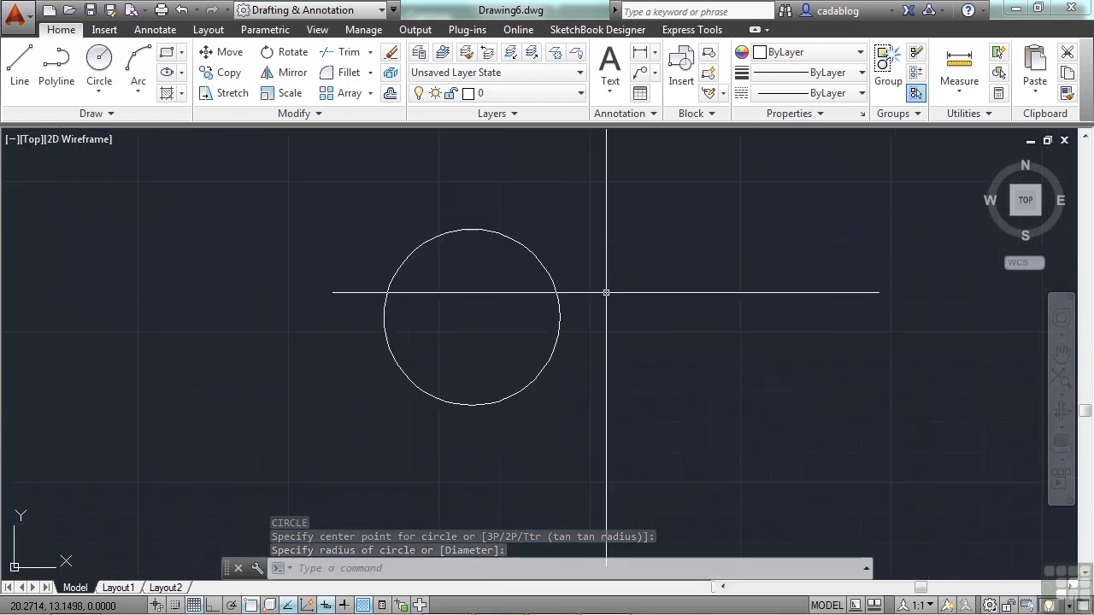
- Start COPY (CP) and confirm the single circle as the object to copy
{"action": "type", "text": "COPY Select objec"}
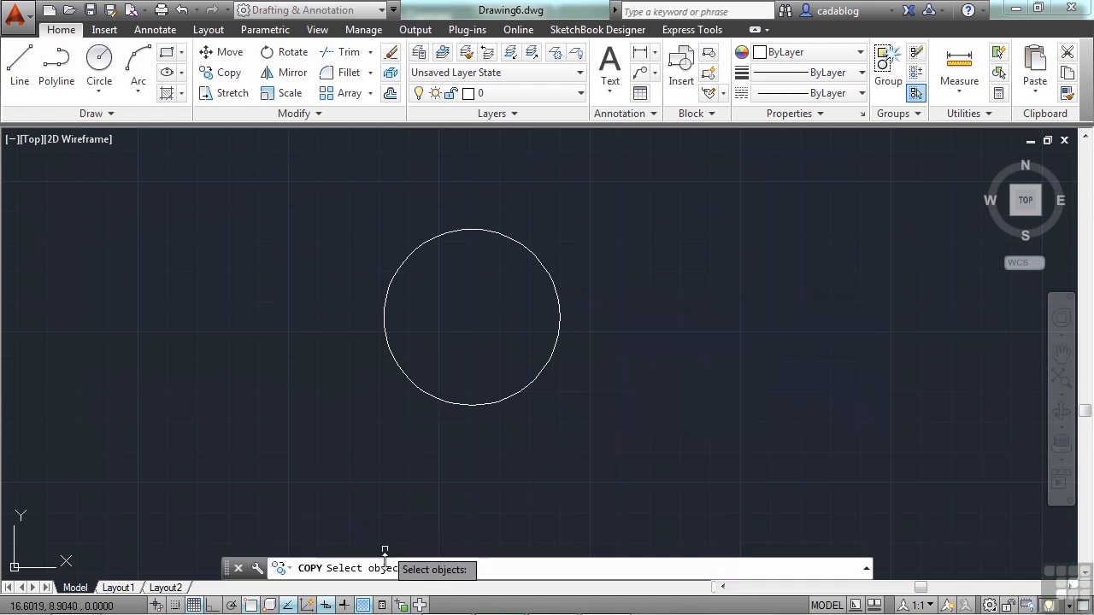
{"action": "mouse_move", "coordinate": [383, 426]}
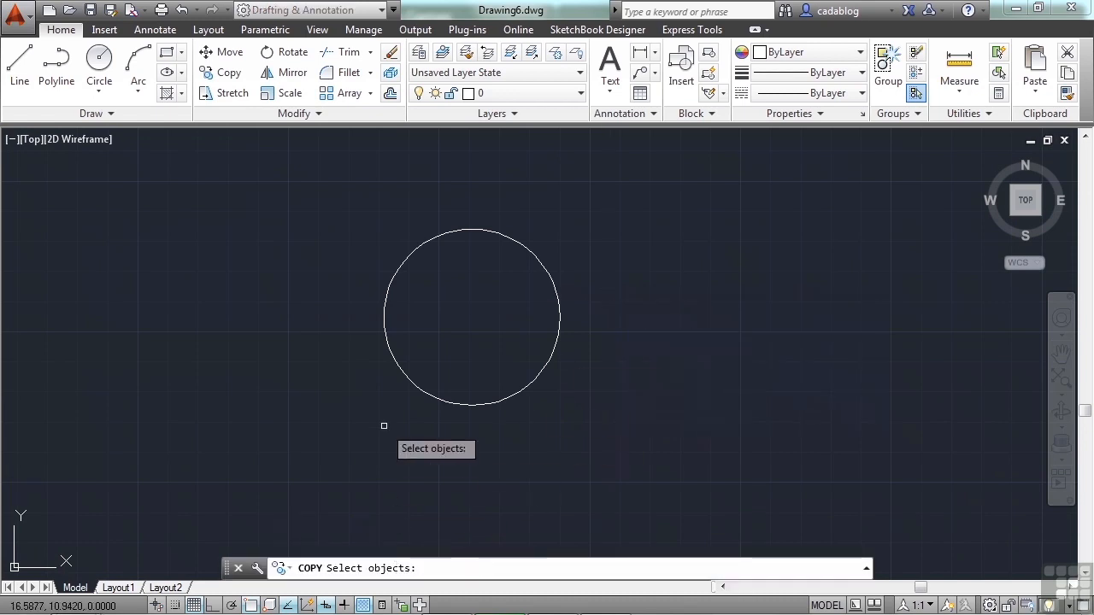
{"action": "mouse_move", "coordinate": [419, 417]}
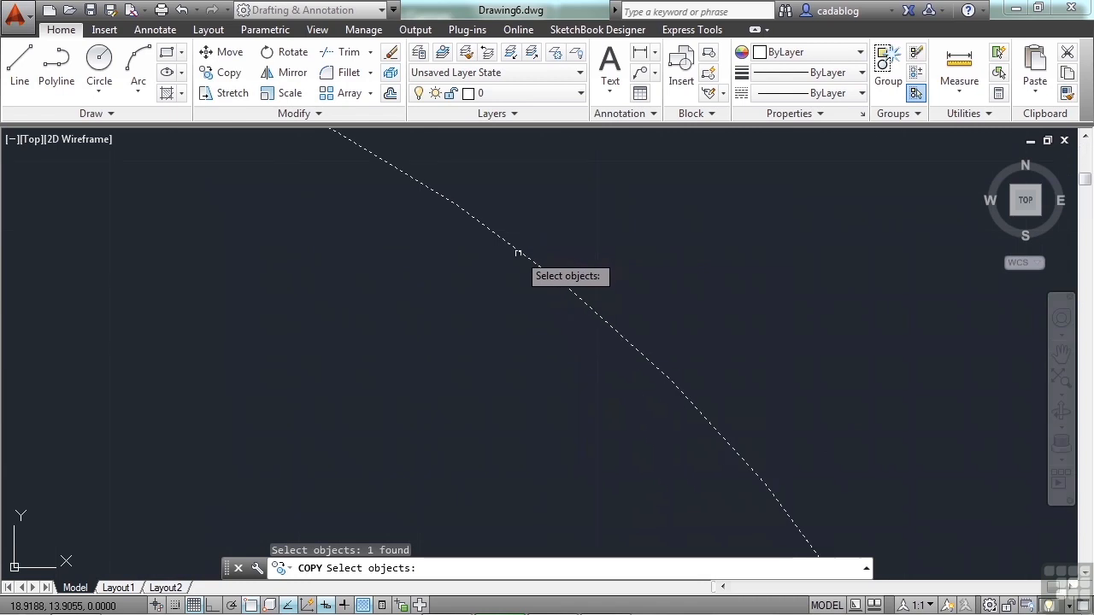
{"action": "mouse_move", "coordinate": [640, 380]}
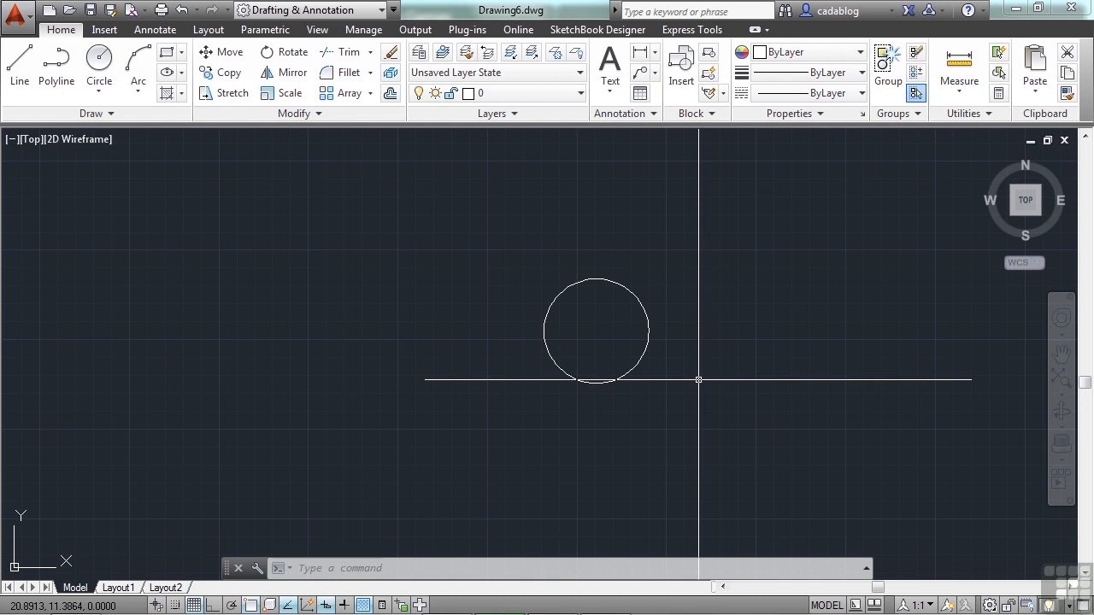
{"action": "type", "text": "cp"}
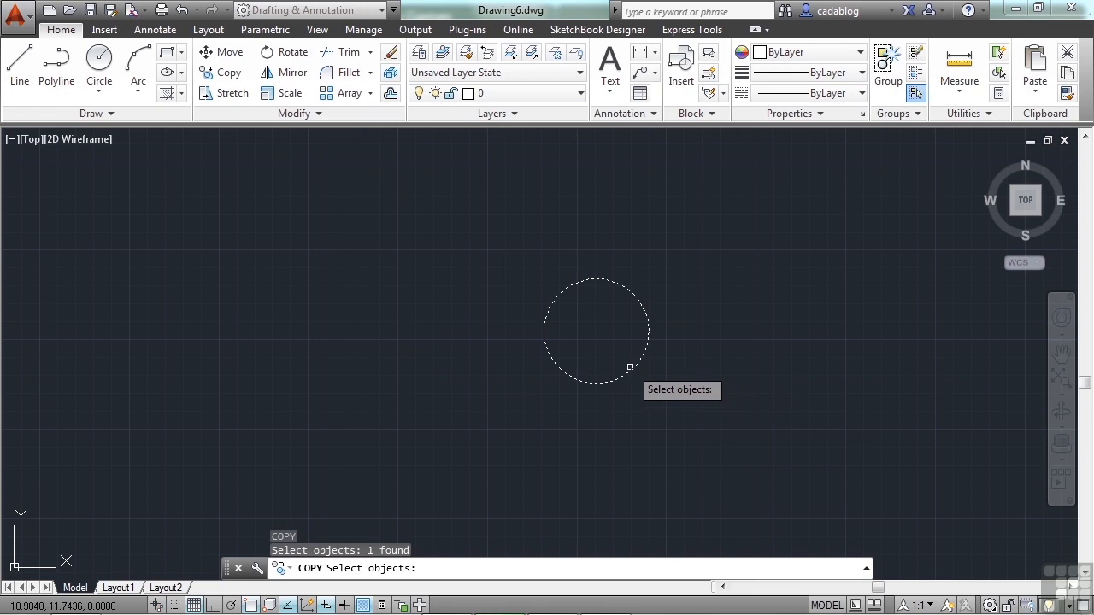
{"action": "key", "text": "enter"}
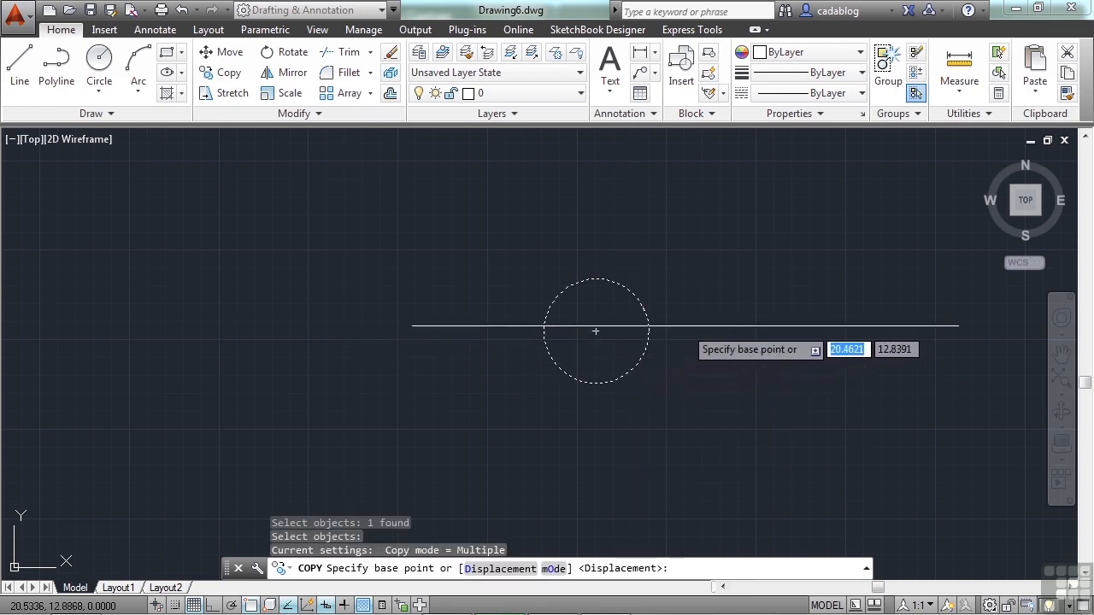
{"action": "mouse_move", "coordinate": [595, 332]}
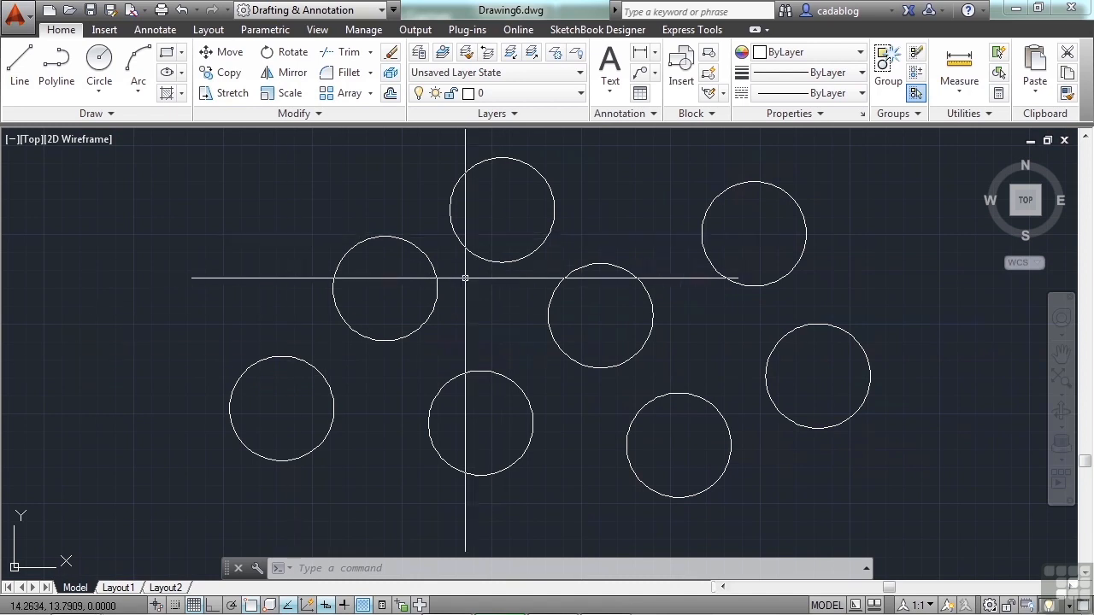
{"action": "type", "text": "CP"}
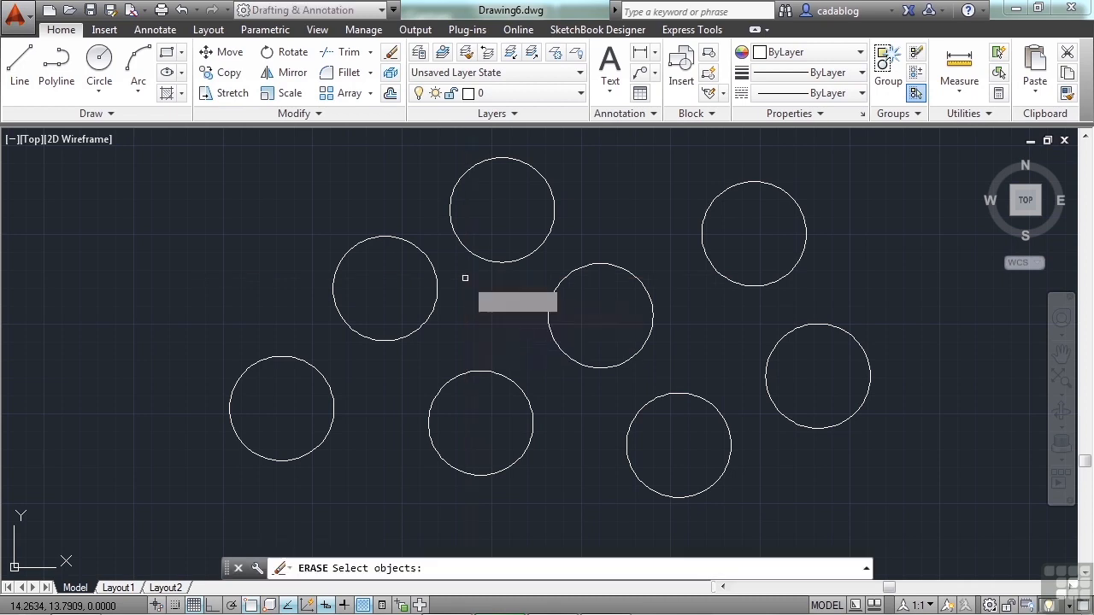
{"action": "mouse_move", "coordinate": [477, 259]}
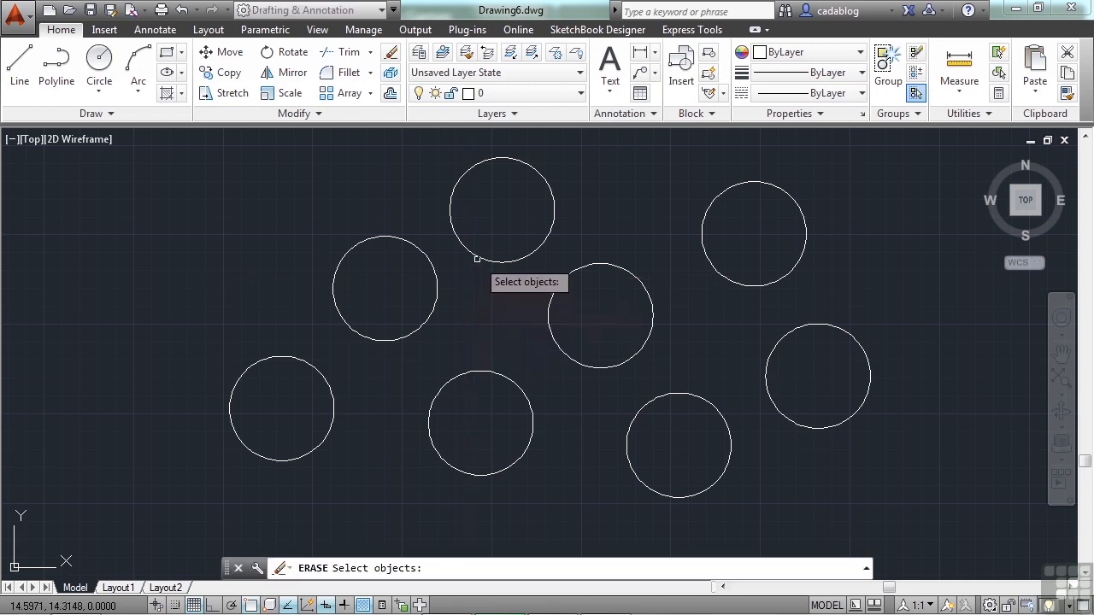
{"action": "left_click", "coordinate": [384, 287]}
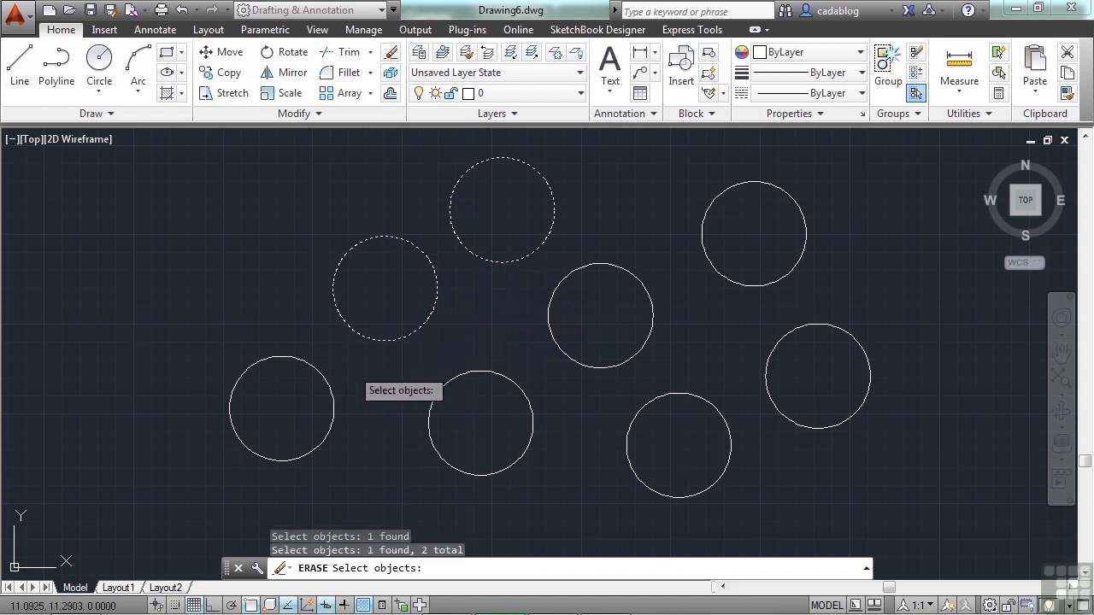
{"action": "left_click", "coordinate": [280, 409]}
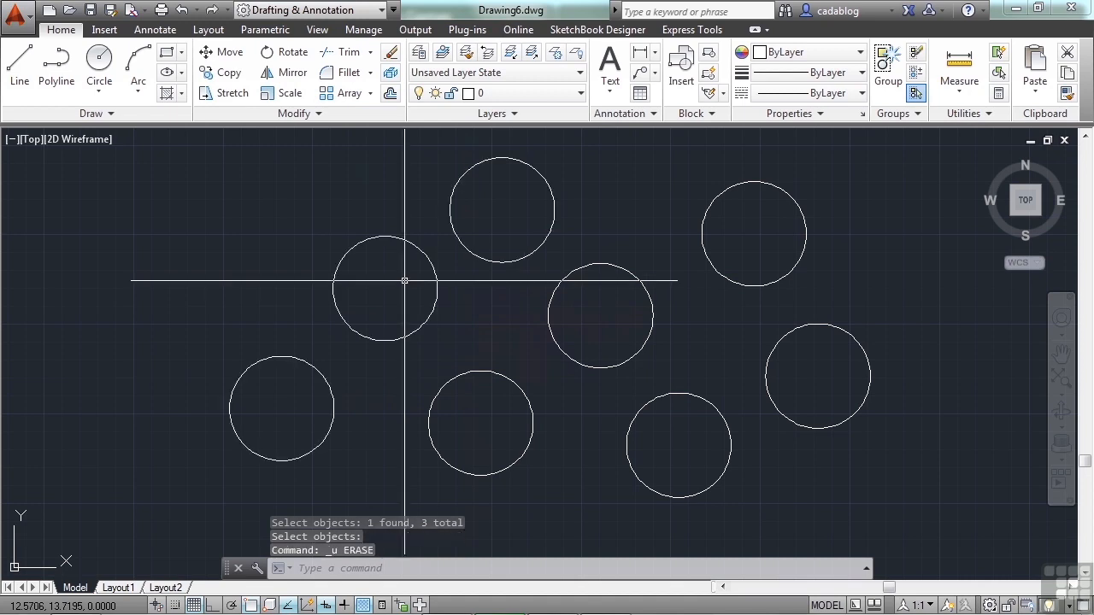
{"action": "mouse_move", "coordinate": [373, 282]}
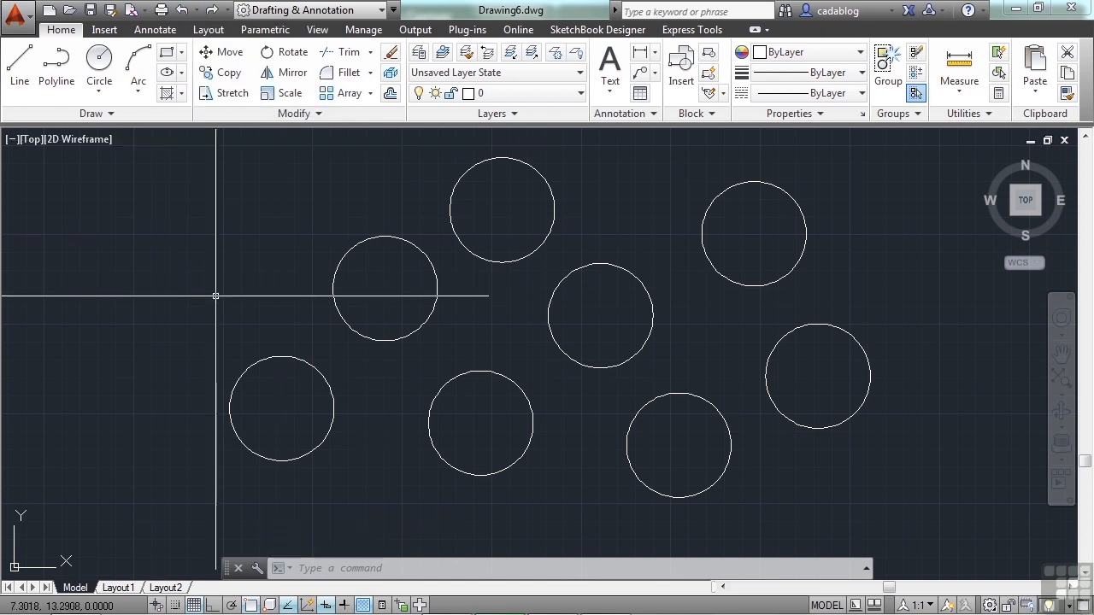
{"action": "mouse_move", "coordinate": [229, 284]}
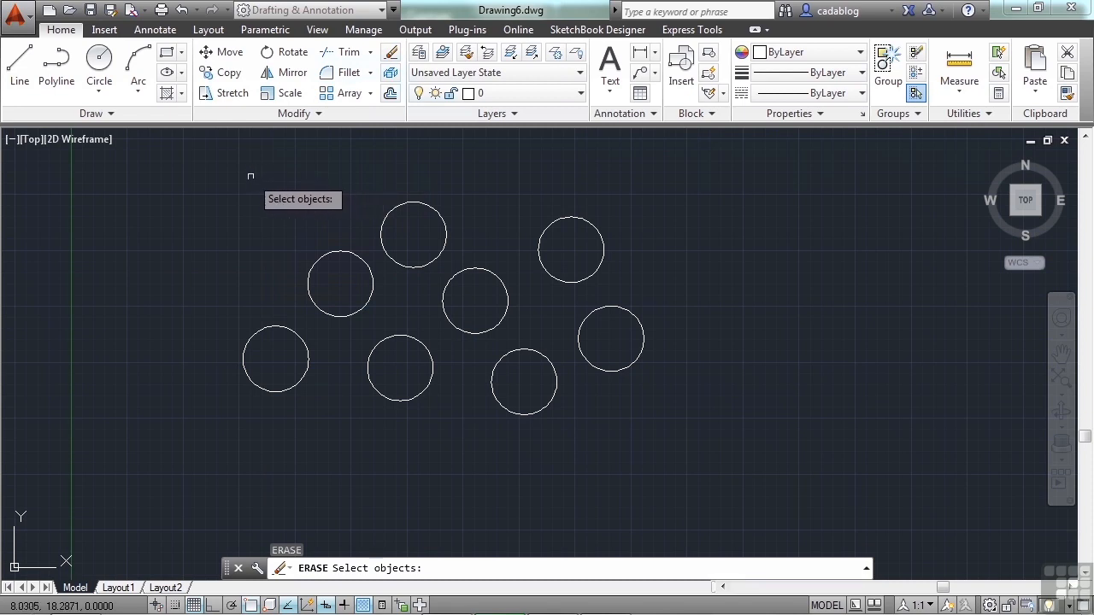
- Begin an ERASE selection window from a corner above the right-hand circles
{"action": "left_click", "coordinate": [414, 232]}
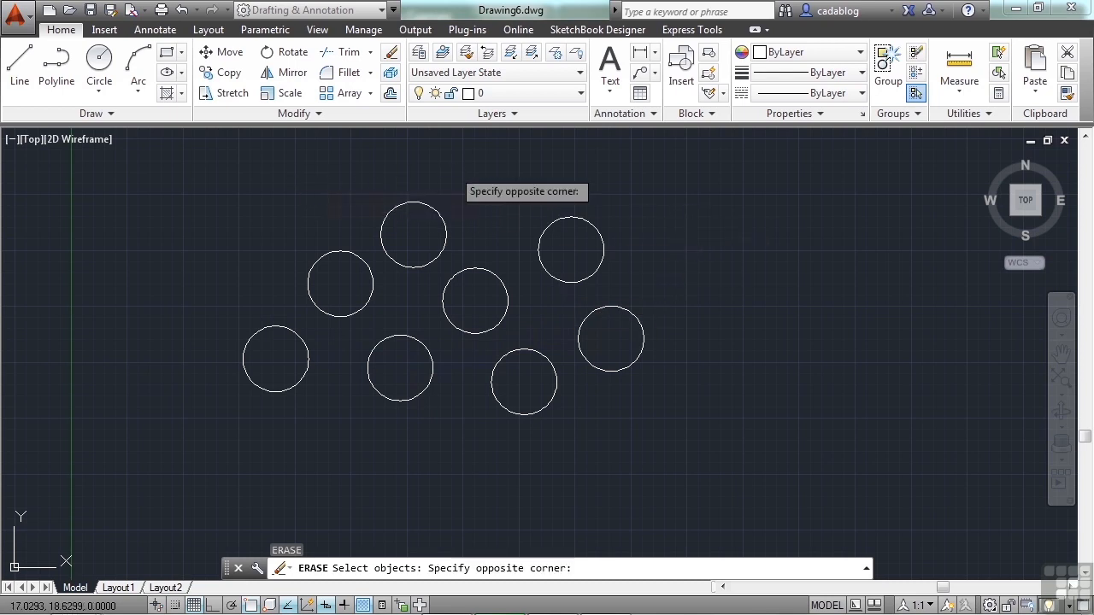
{"action": "mouse_move", "coordinate": [419, 185]}
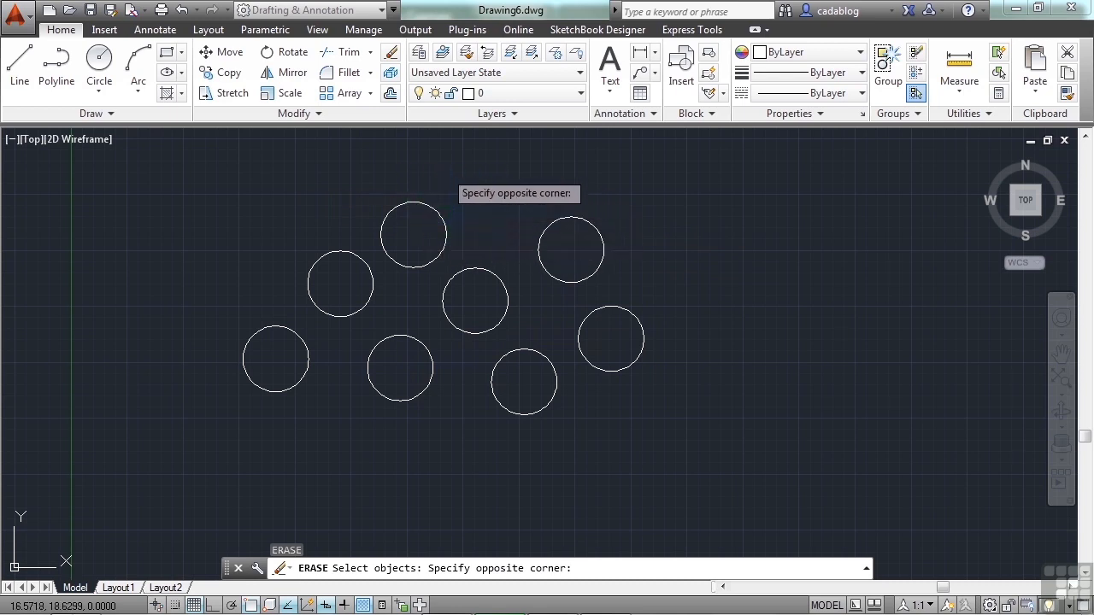
{"action": "mouse_move", "coordinate": [438, 187]}
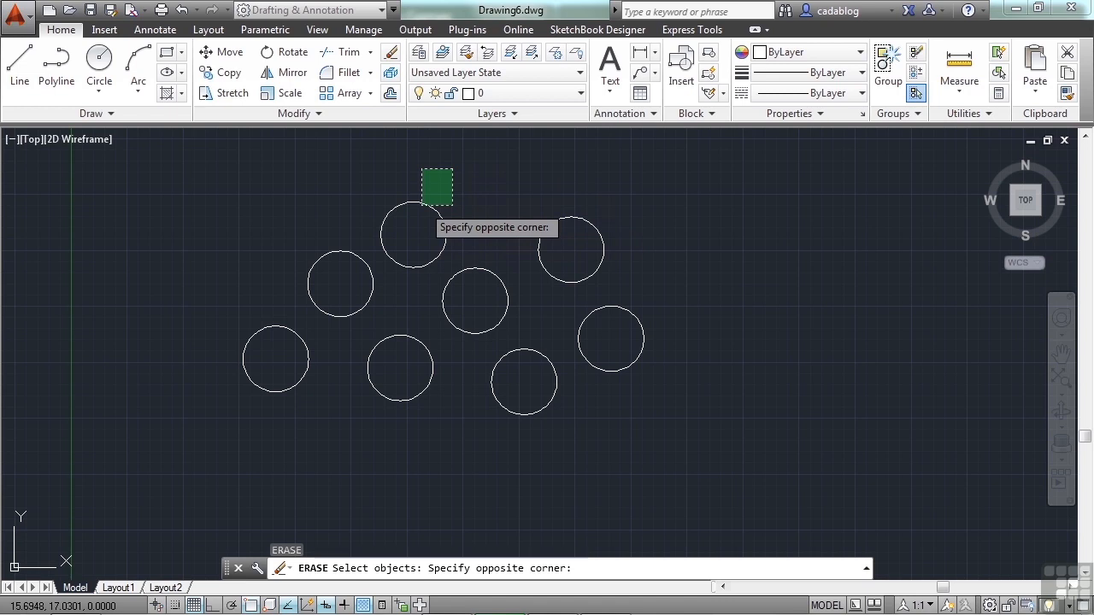
{"action": "mouse_move", "coordinate": [448, 188]}
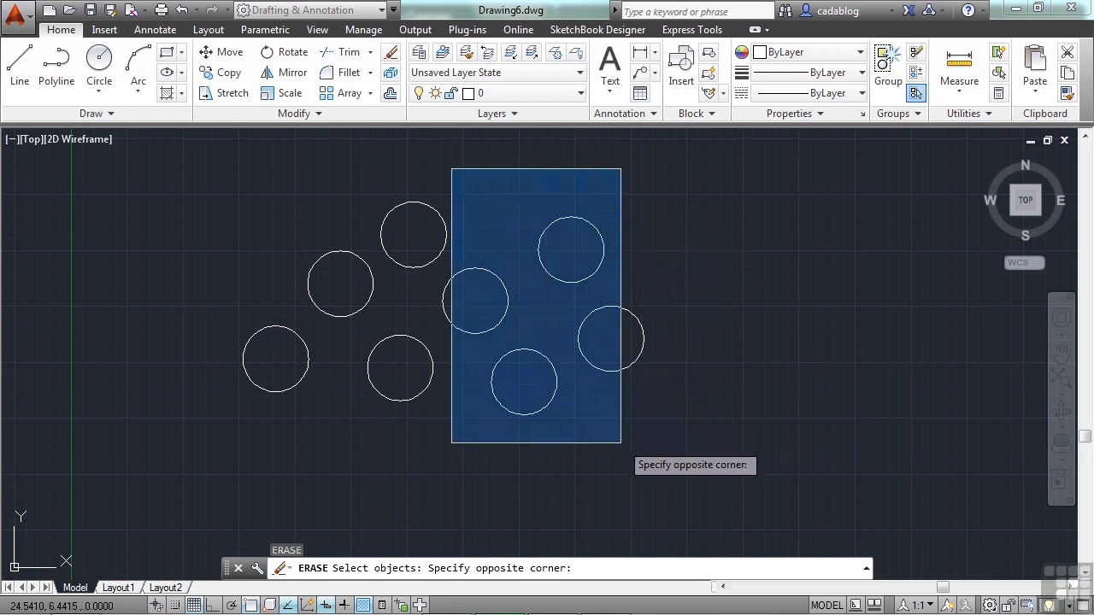
{"action": "left_click", "coordinate": [674, 436]}
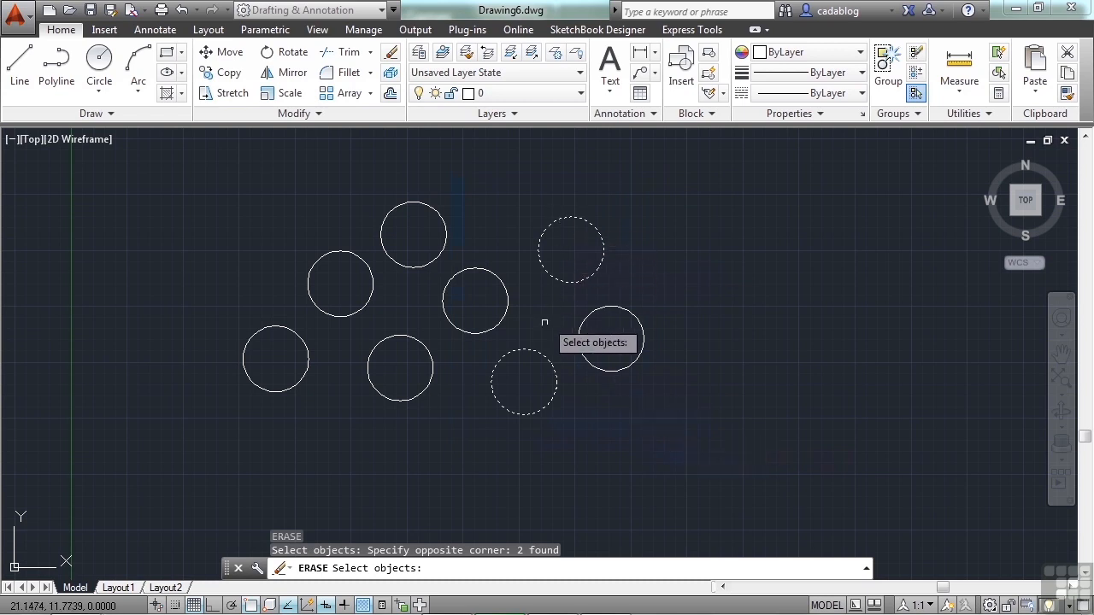
{"action": "mouse_move", "coordinate": [540, 345]}
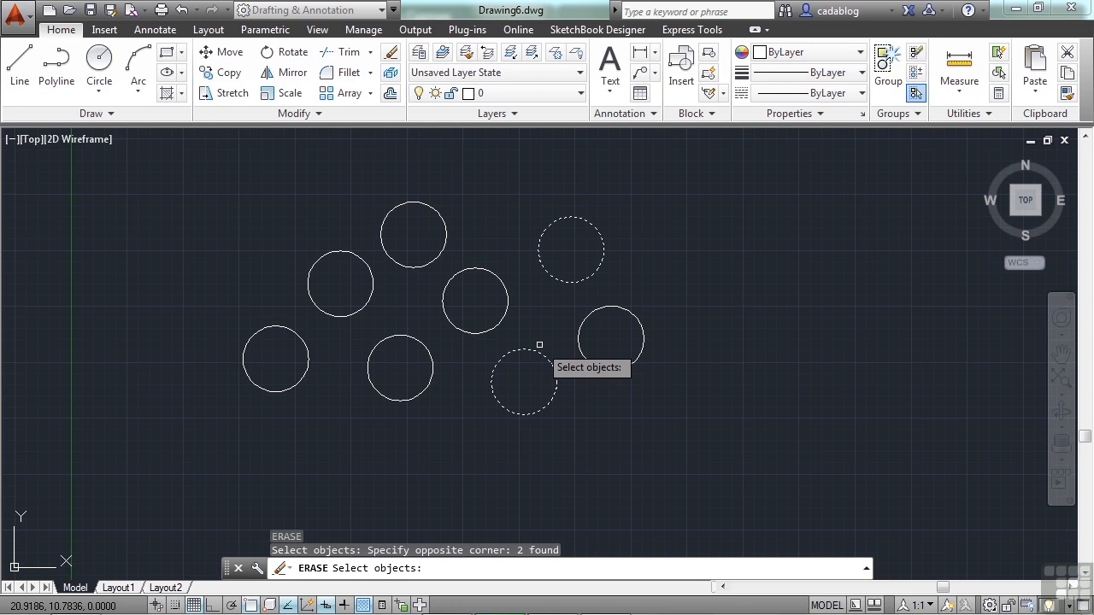
{"action": "mouse_move", "coordinate": [540, 342]}
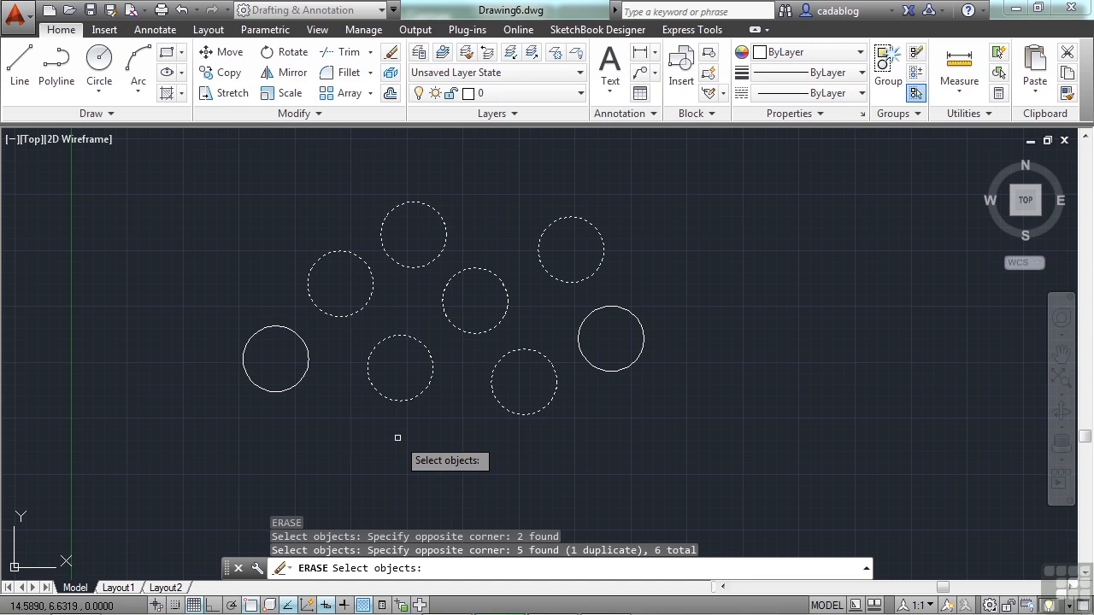
{"action": "mouse_move", "coordinate": [284, 392]}
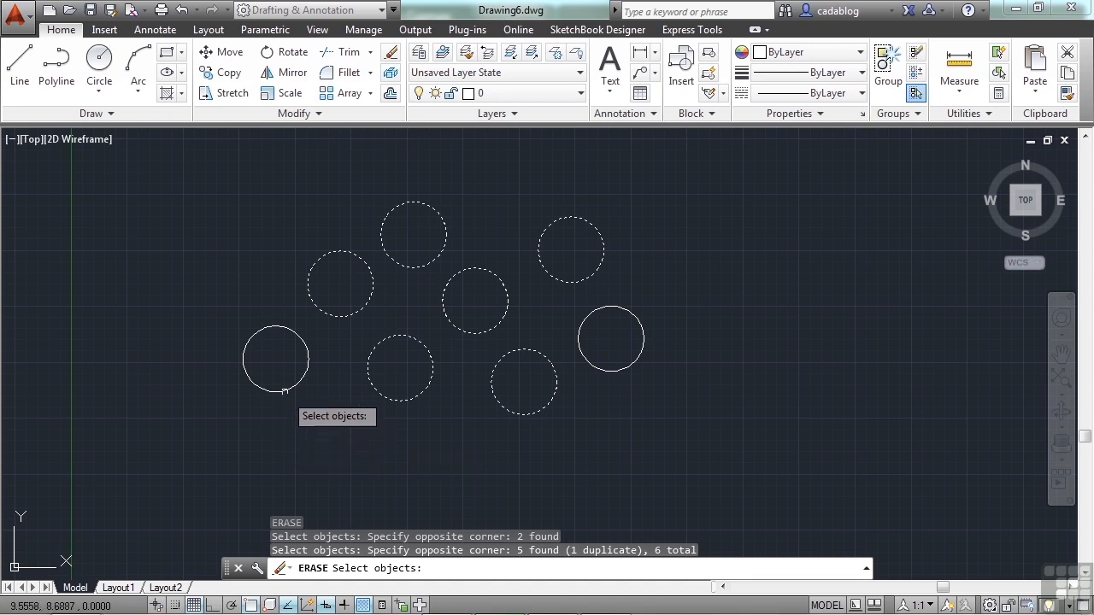
{"action": "left_click", "coordinate": [275, 359]}
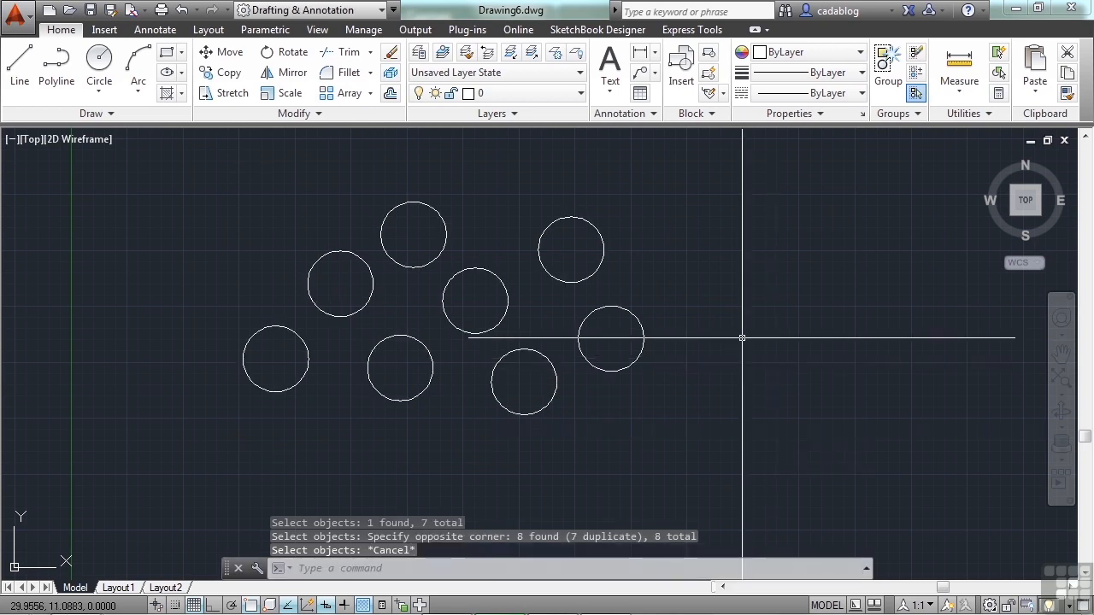
{"action": "type", "text": "erase"}
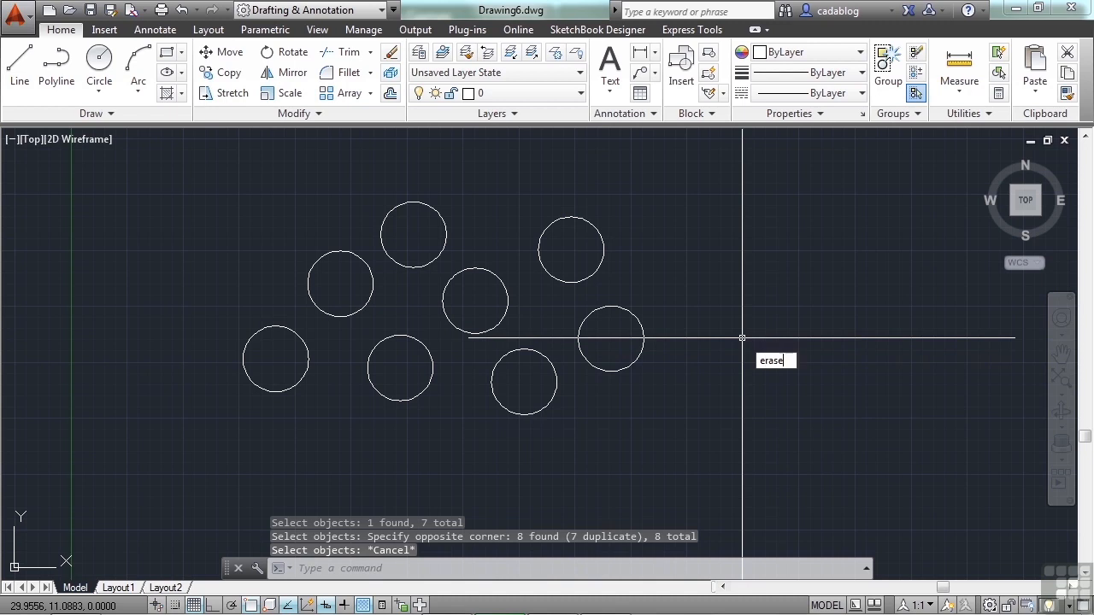
{"action": "key", "text": "enter"}
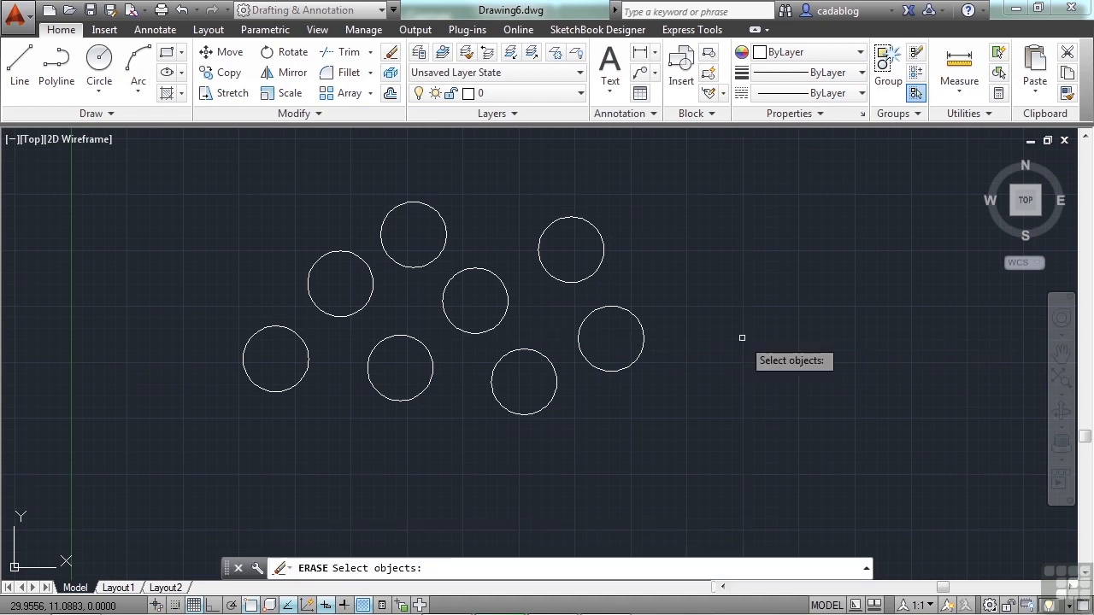
{"action": "type", "text": "all"}
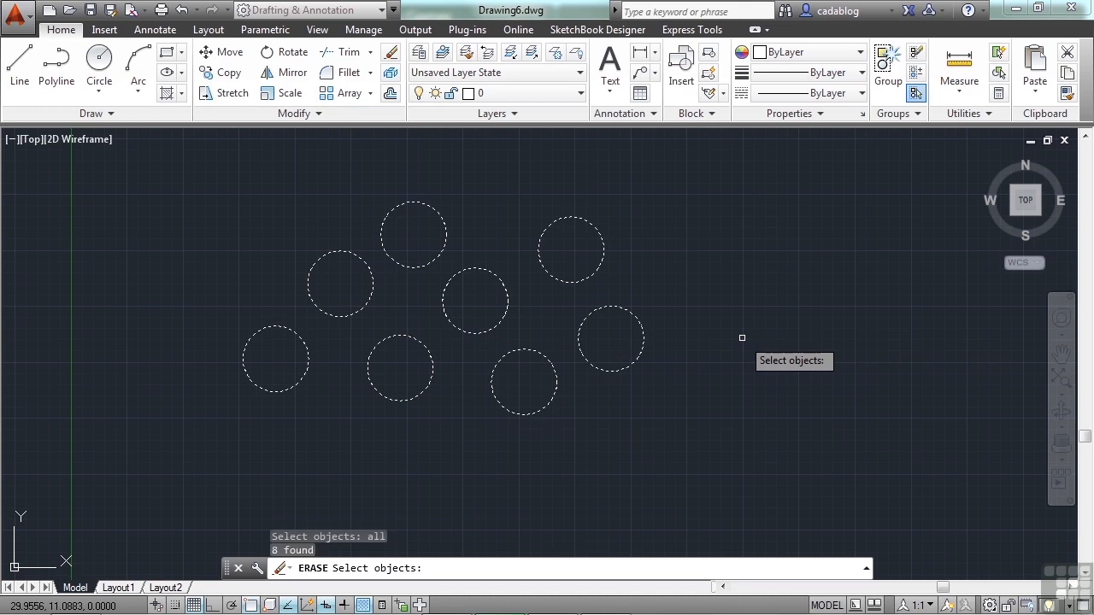
{"action": "mouse_move", "coordinate": [564, 455]}
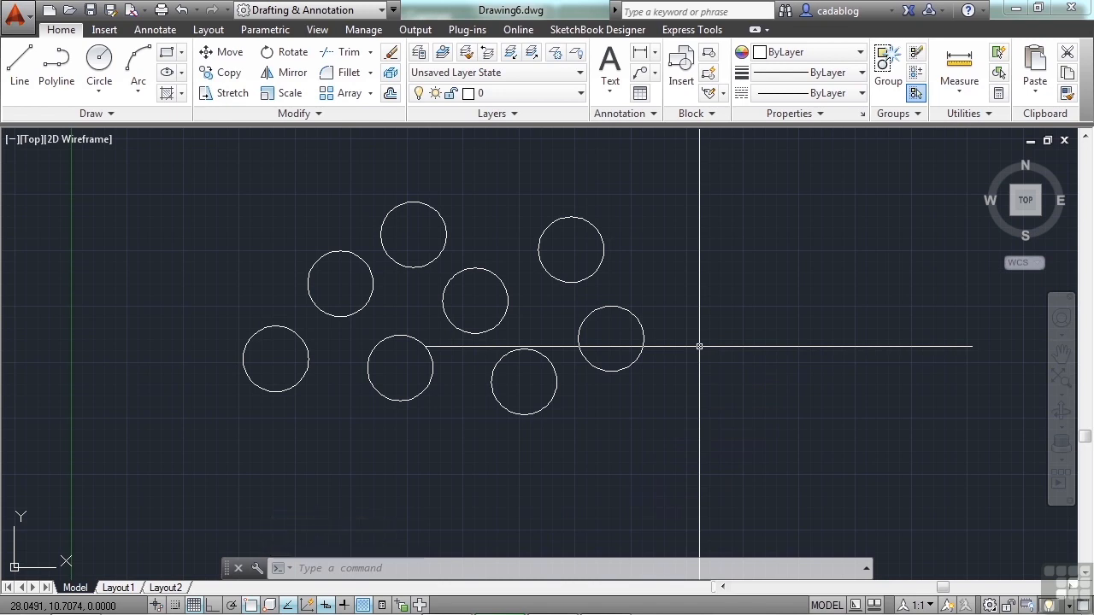
{"action": "type", "text": "era"}
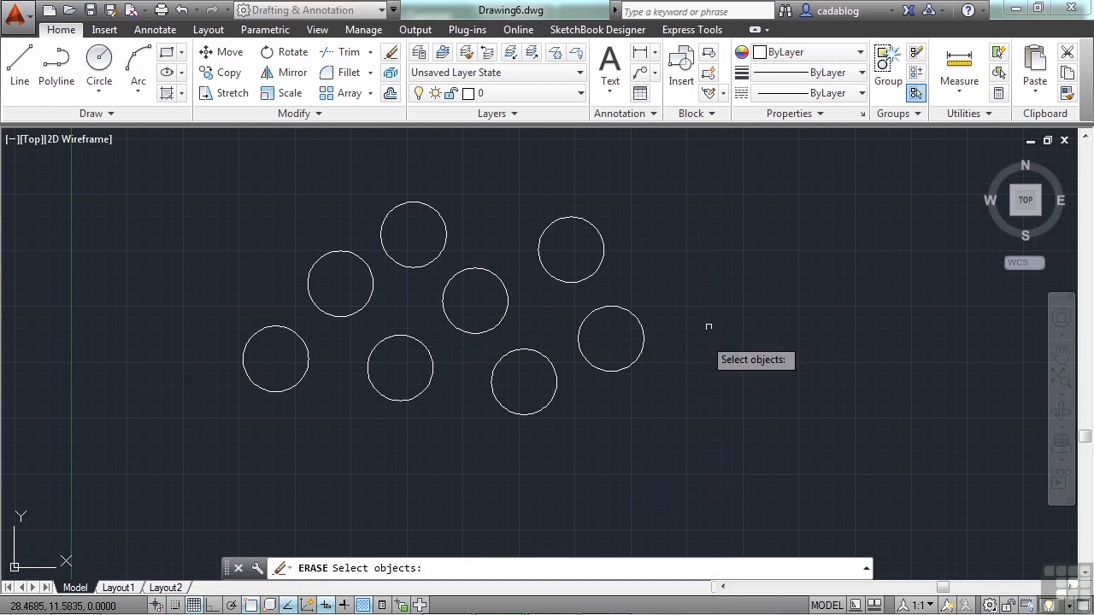
{"action": "mouse_move", "coordinate": [684, 236]}
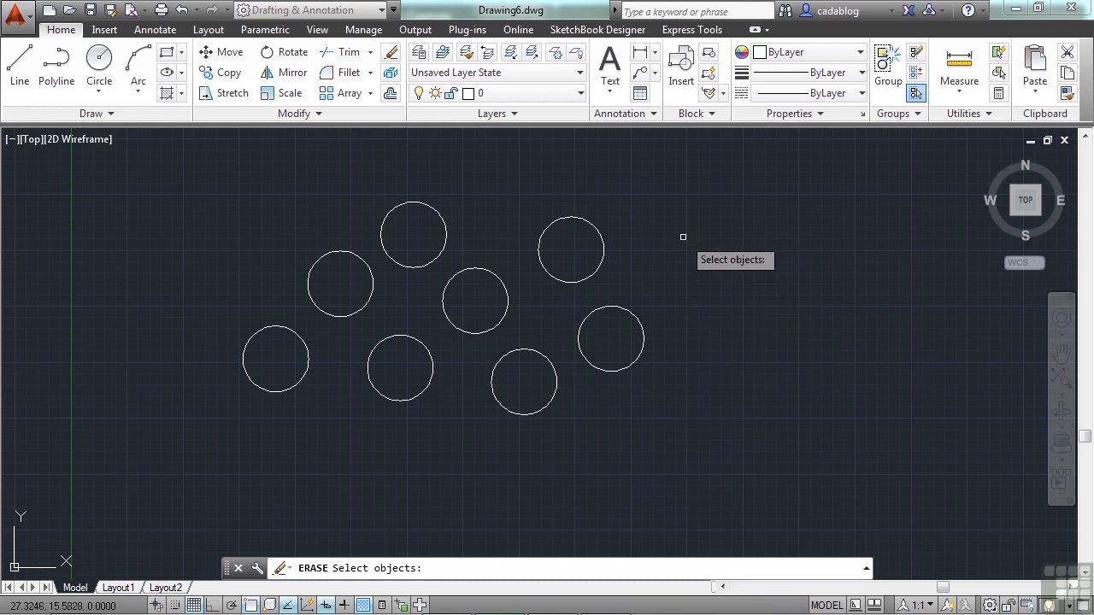
- Use the Fence option and run a fence line through five circles (5 found)
{"action": "type", "text": "f"}
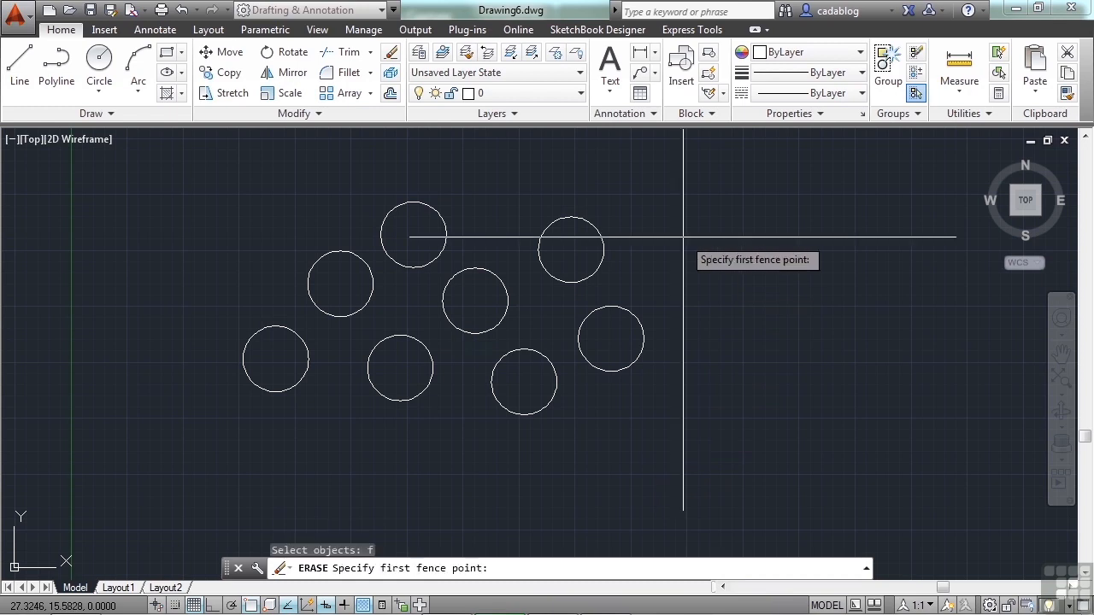
{"action": "mouse_move", "coordinate": [653, 232]}
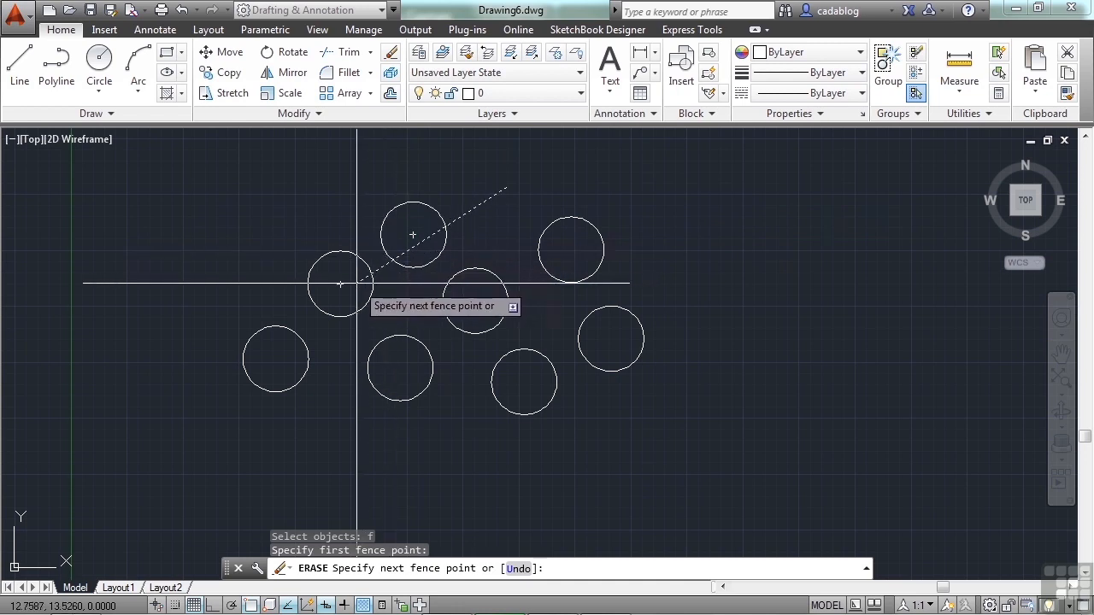
{"action": "left_click", "coordinate": [275, 357]}
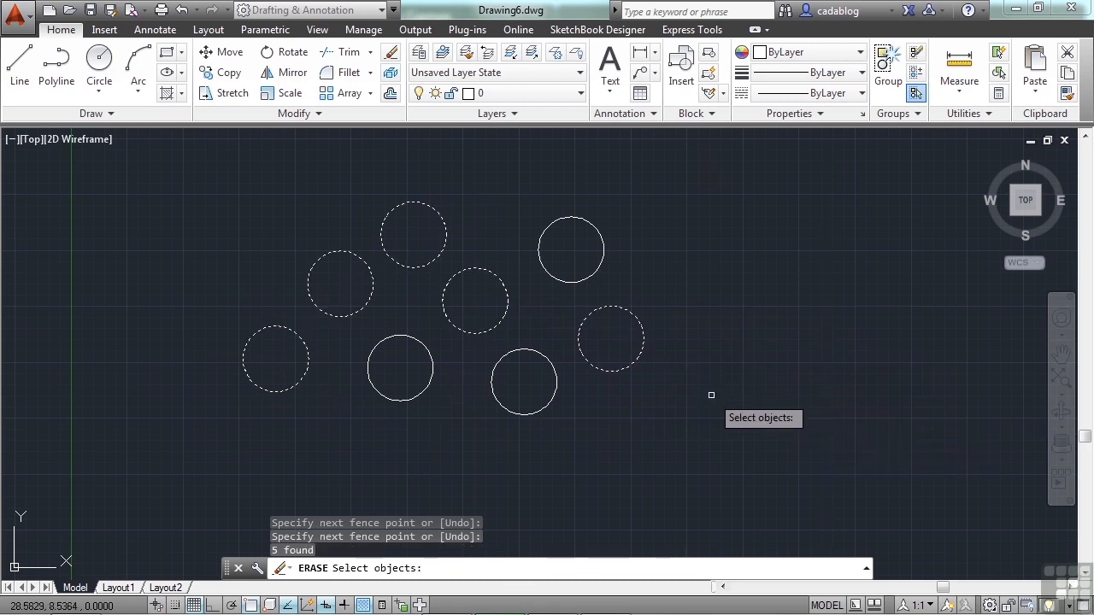
- End the pending ERASE so all eight circles remain and the command line is idle
{"action": "key", "text": "enter"}
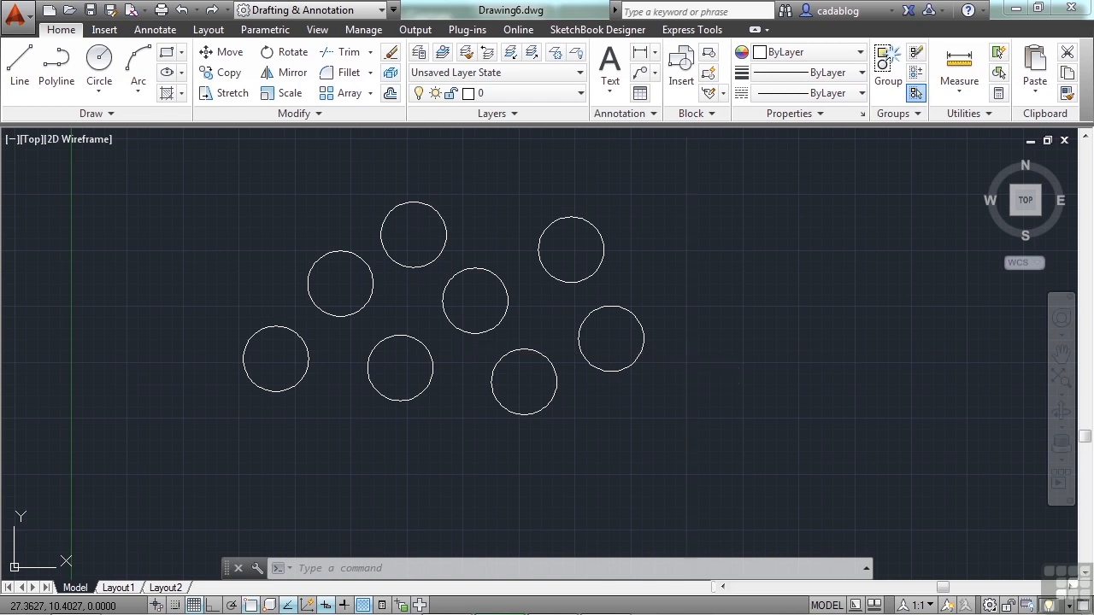
- Use Window Polygon (WP) in ERASE to pick only the upper-right circle (1 found)
{"action": "type", "text": "wp"}
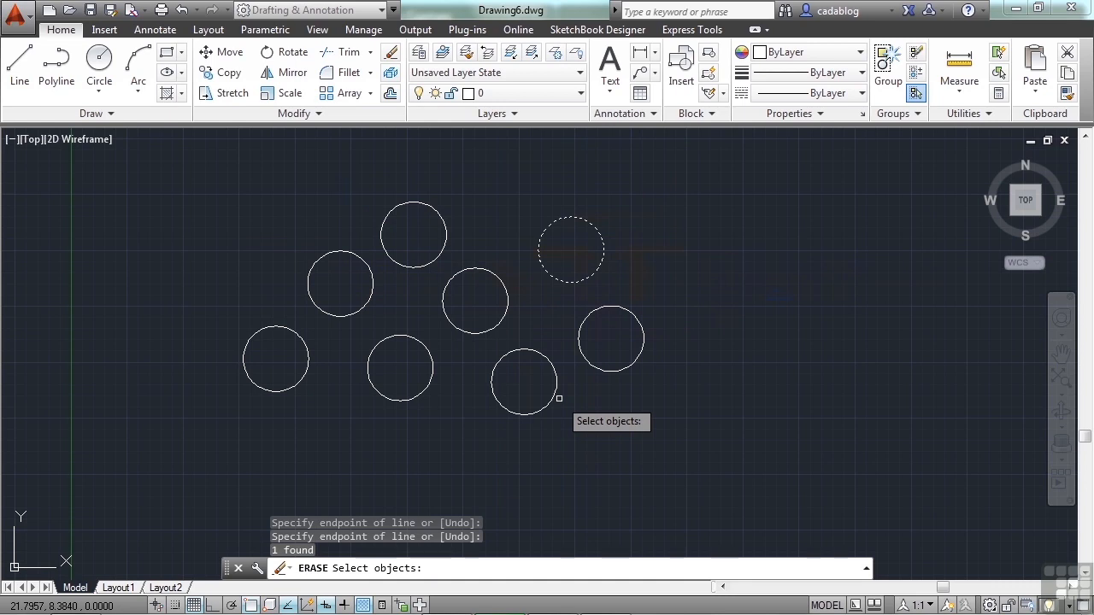
- Switch the ERASE selection to Crossing Polygon (CP) with nothing selected yet
{"action": "type", "text": "cp"}
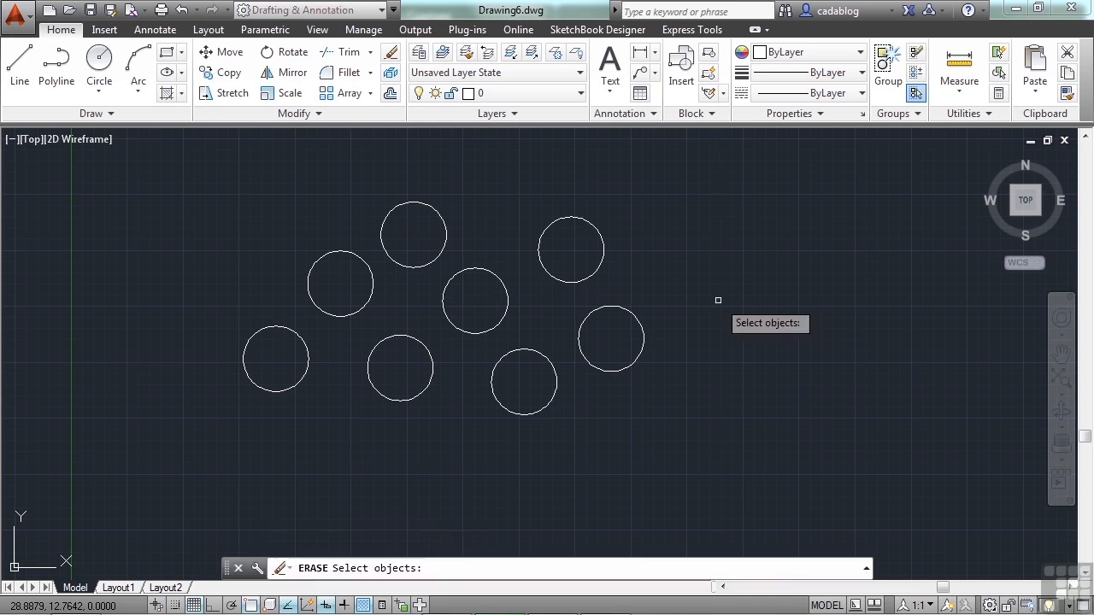
- Pick circles for ERASE, then enter Remove mode (R) to take four out, leaving four selected
{"action": "left_click", "coordinate": [571, 250]}
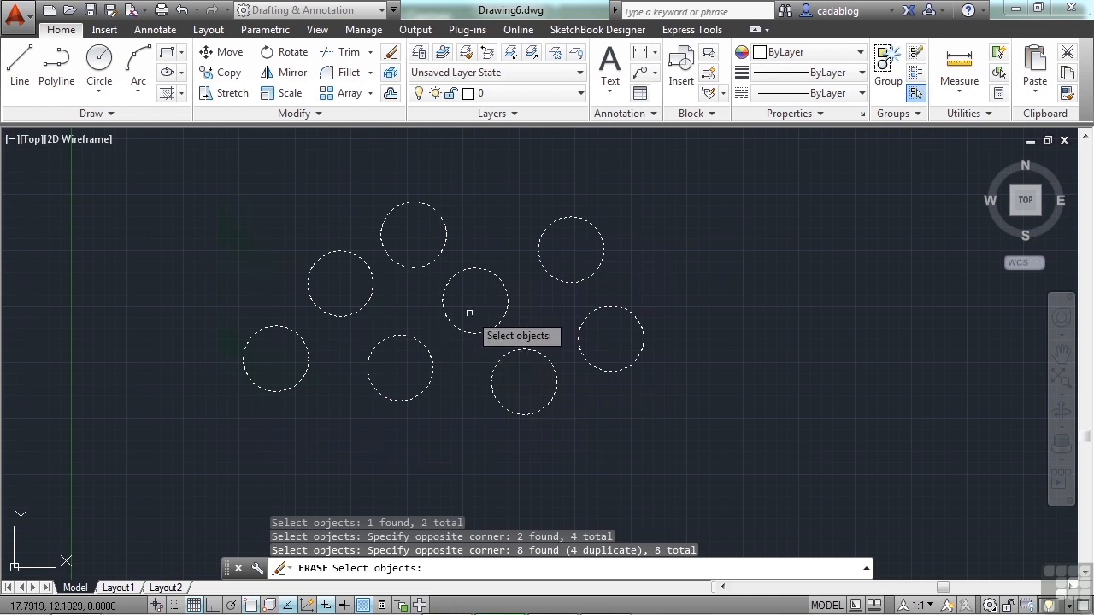
{"action": "type", "text": "r"}
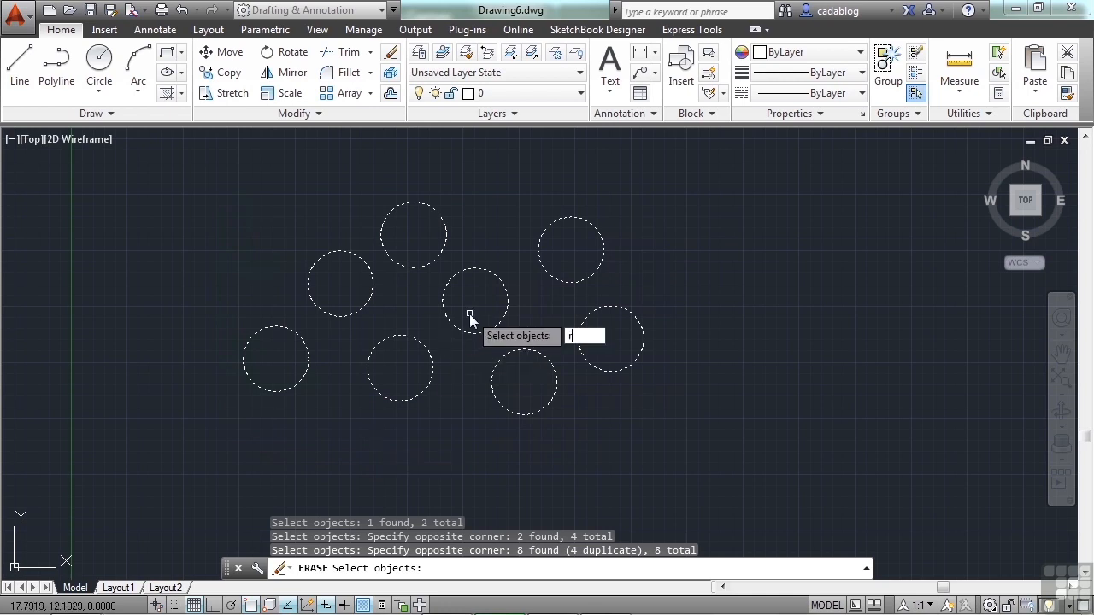
{"action": "type", "text": "r"}
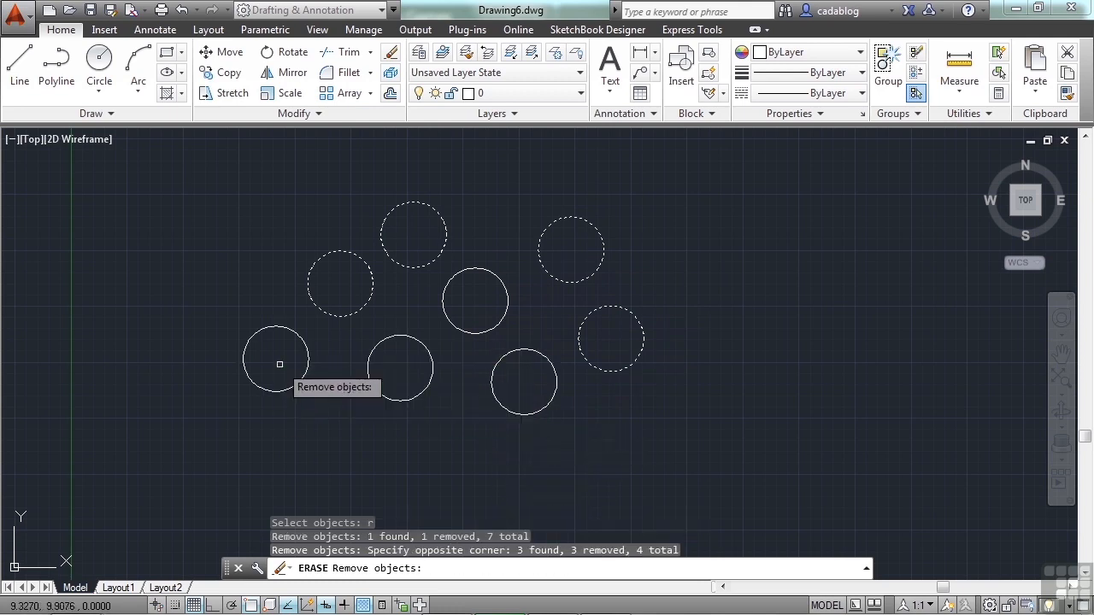
- Add circles back with a Fence line, then remove some, ending with five counted
{"action": "type", "text": "f"}
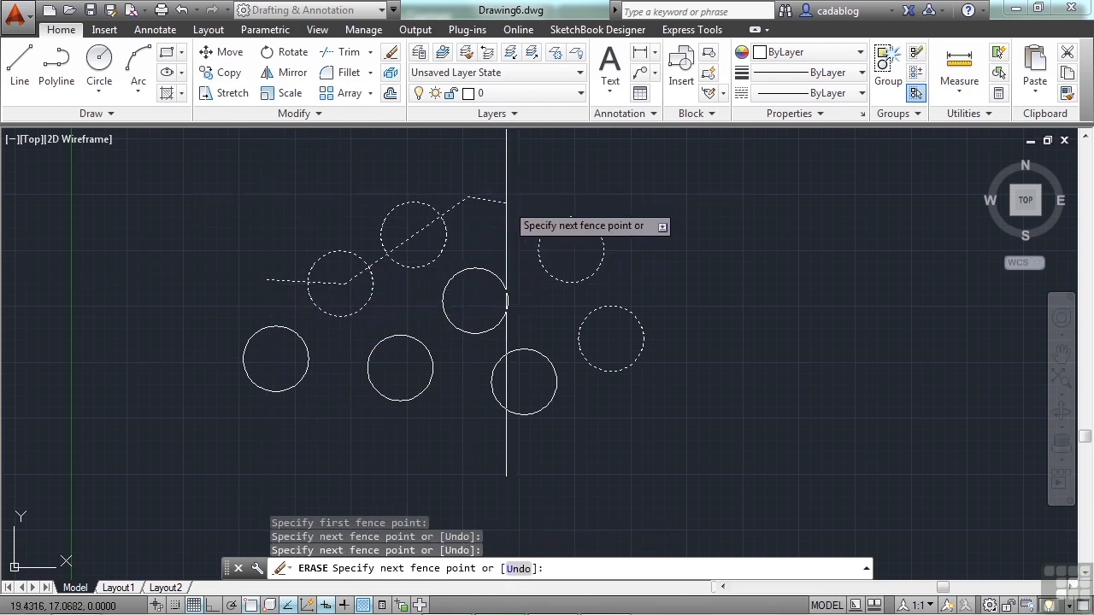
{"action": "left_click", "coordinate": [631, 253]}
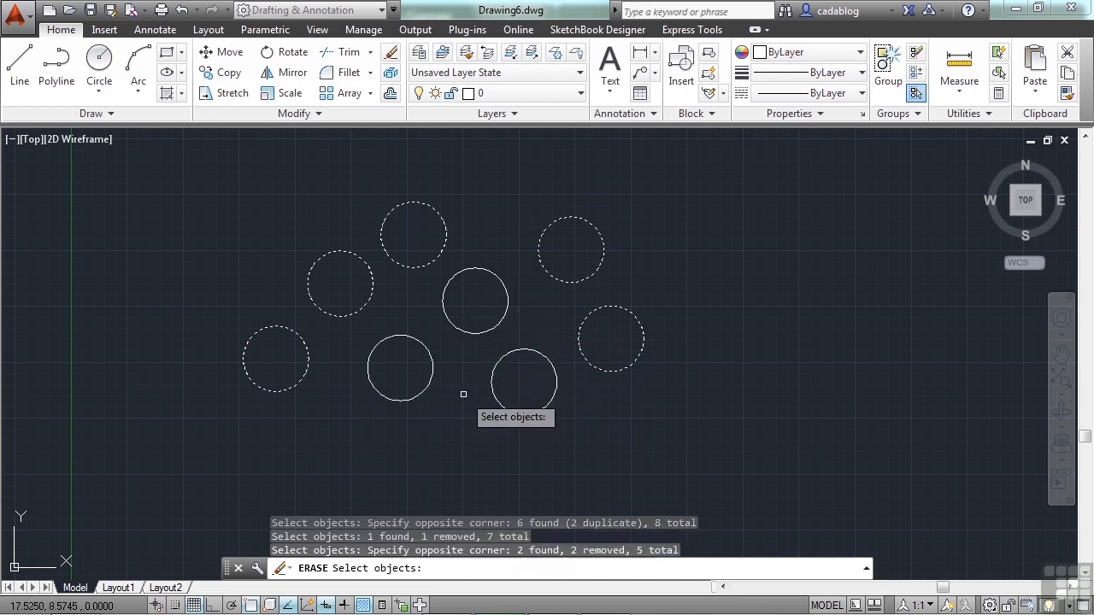
{"action": "mouse_move", "coordinate": [557, 323]}
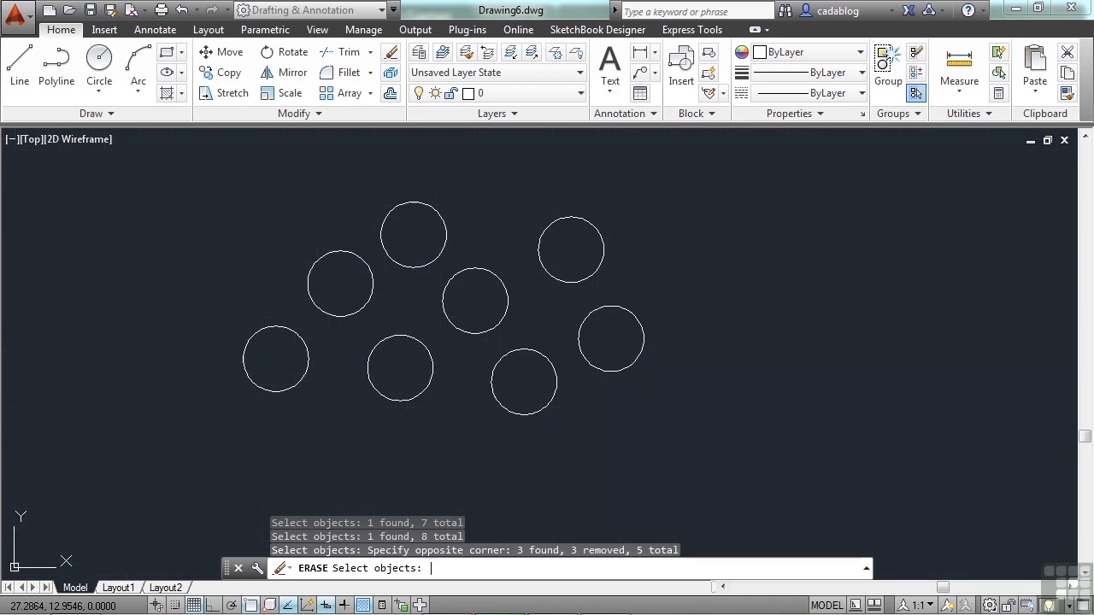
- Run COPY on the Previous selection set to place a second set of circles
{"action": "type", "text": "CP"}
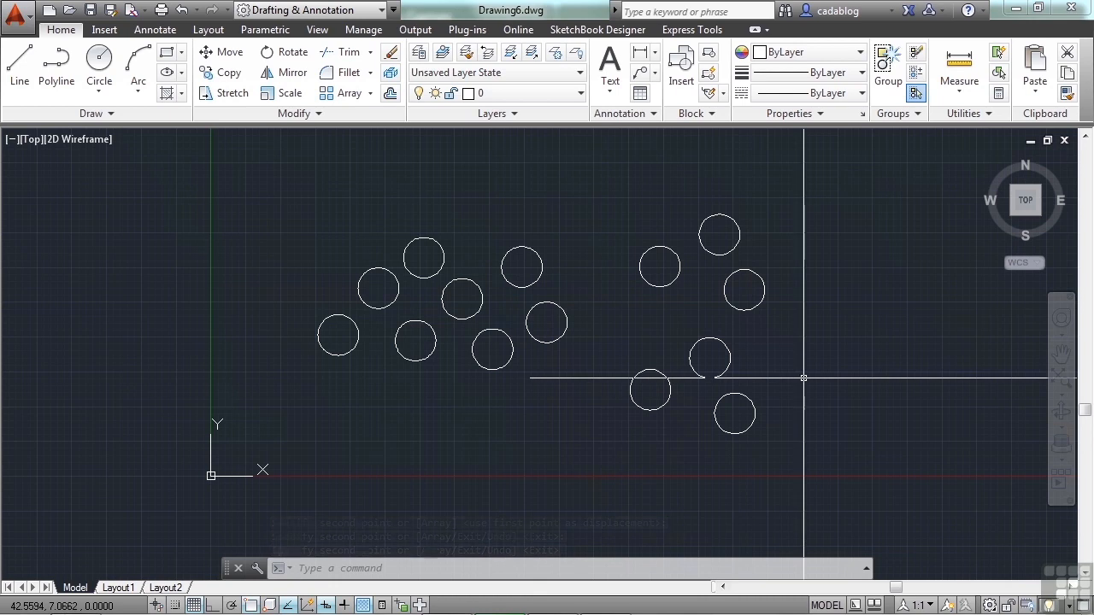
{"action": "type", "text": "COPY Select objects:"}
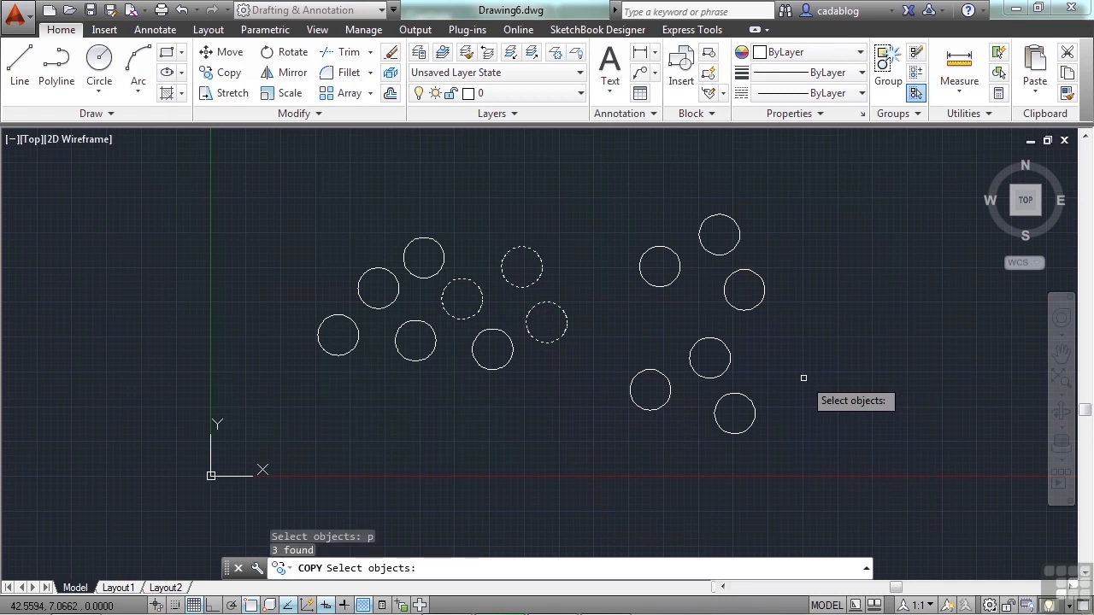
{"action": "mouse_move", "coordinate": [681, 357]}
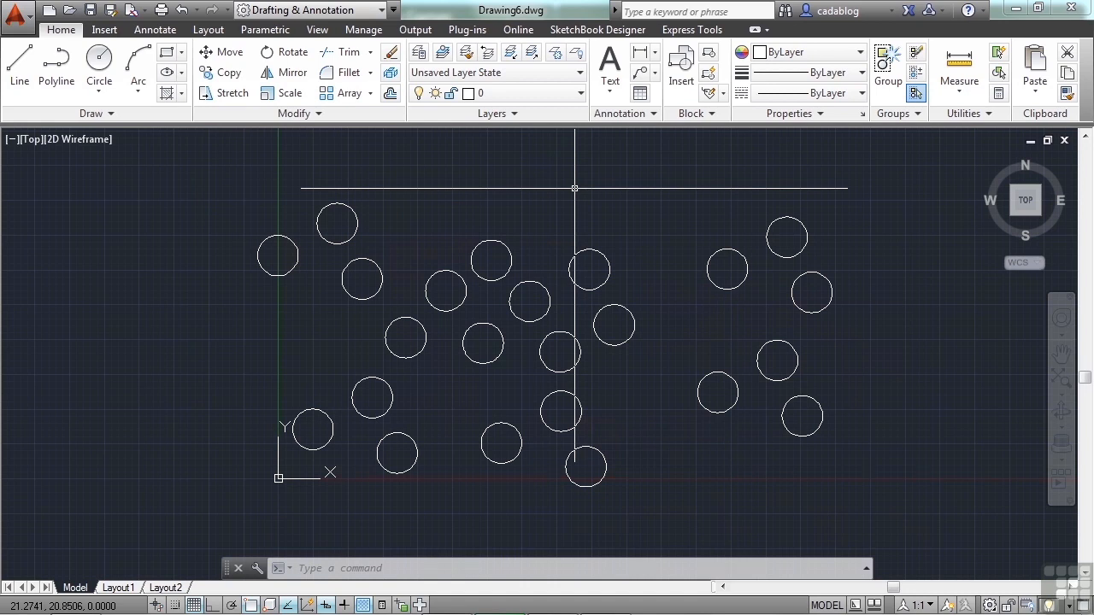
{"action": "type", "text": "c"}
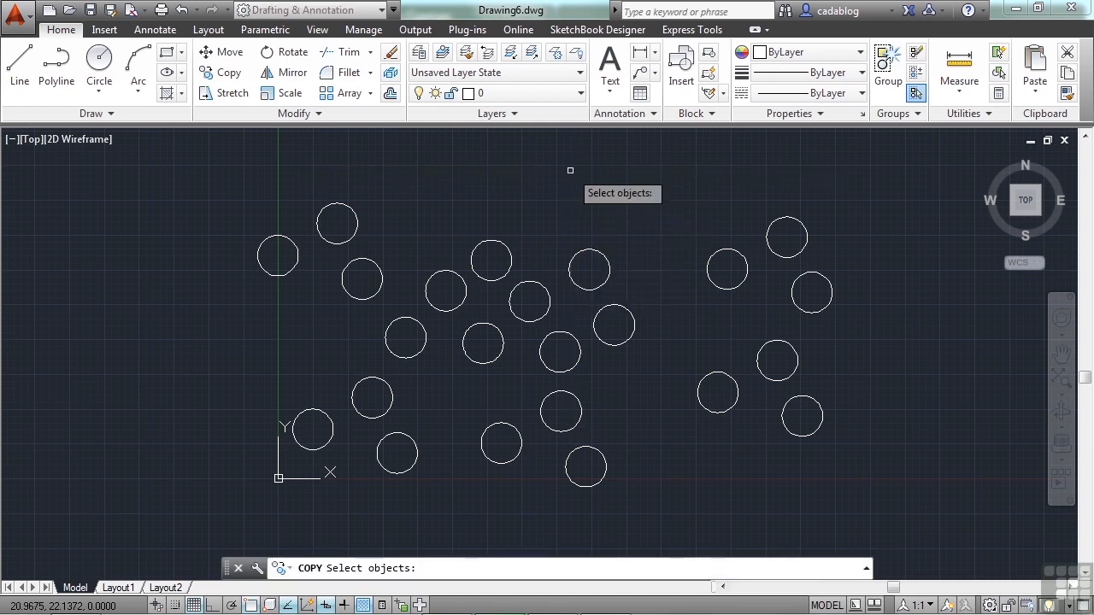
{"action": "type", "text": "p"}
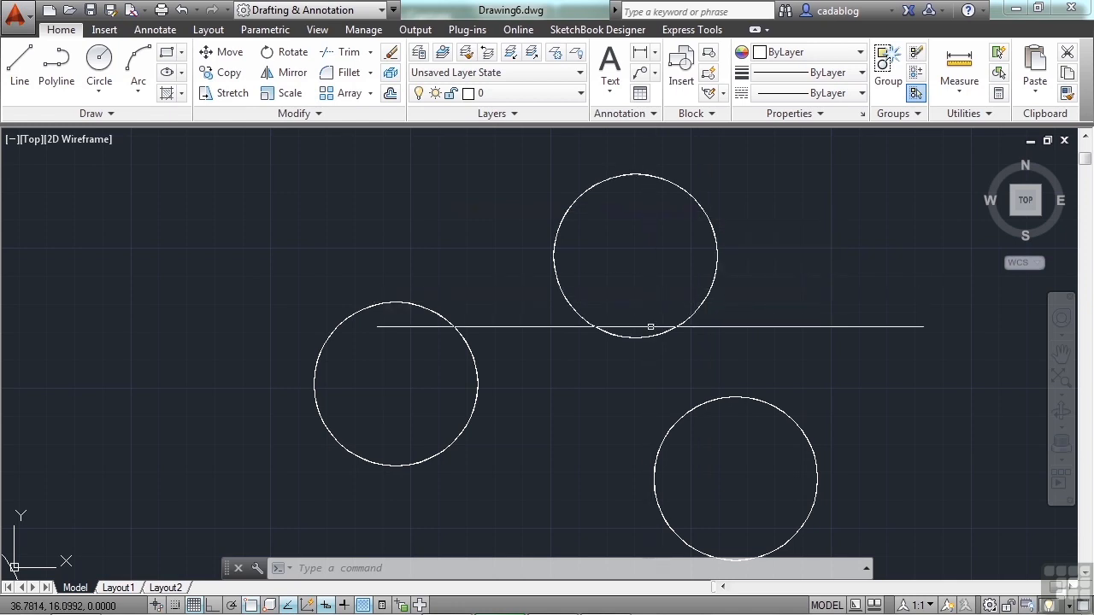
- Turn on Selection Cycling for overlapping objects
{"action": "left_click_drag", "start_coordinate": [650, 329], "coordinate": [448, 530]}
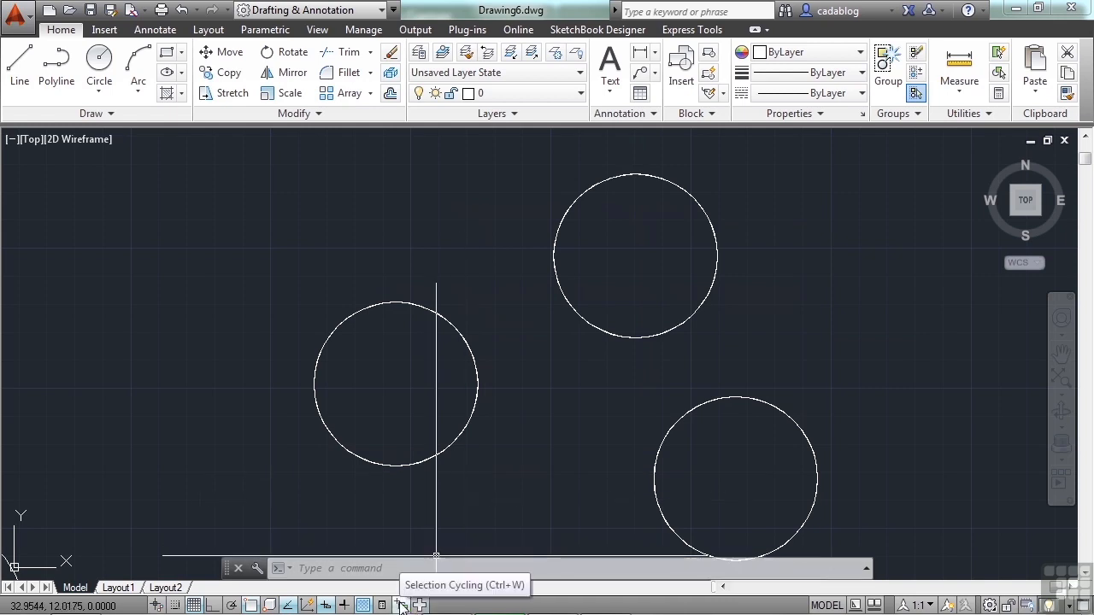
{"action": "left_click", "coordinate": [403, 605]}
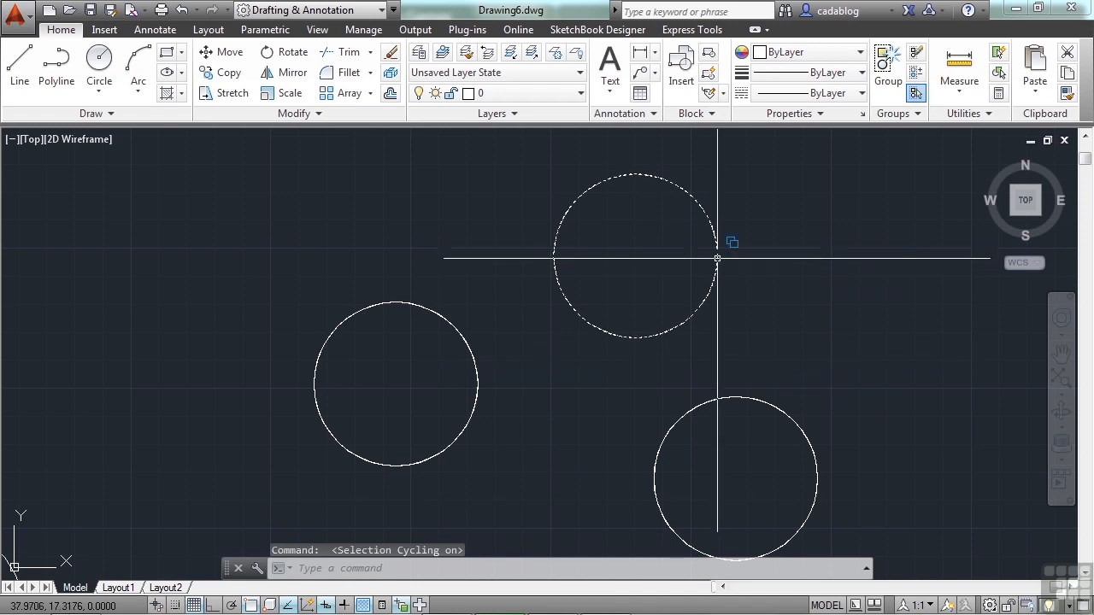
{"action": "mouse_move", "coordinate": [718, 259]}
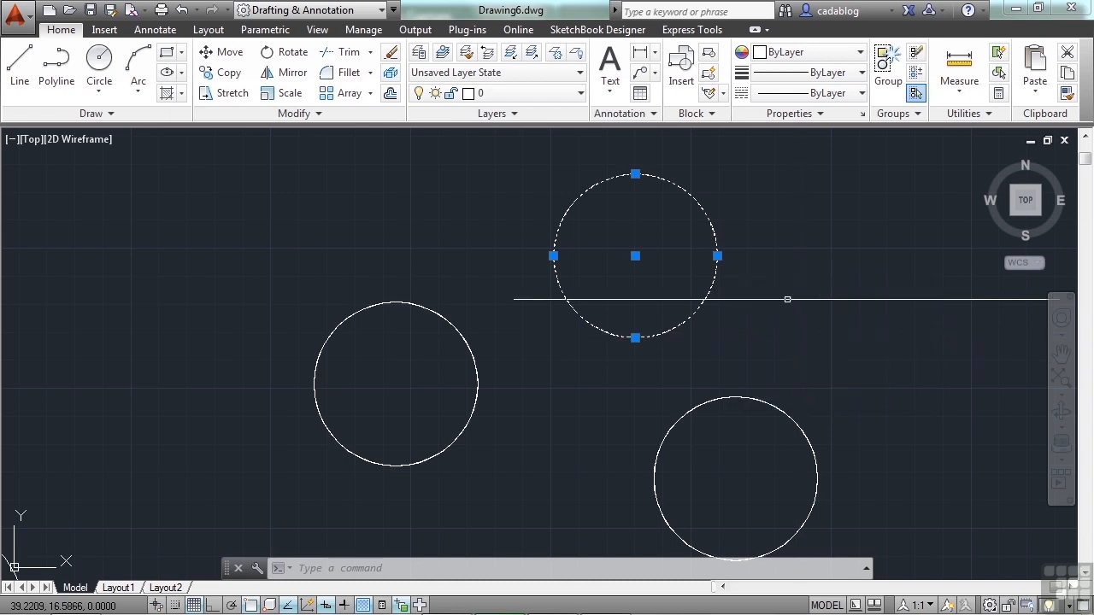
- Start MOVE (M) and window-select the top circle to relocate the overlapping duplicate
{"action": "type", "text": "m"}
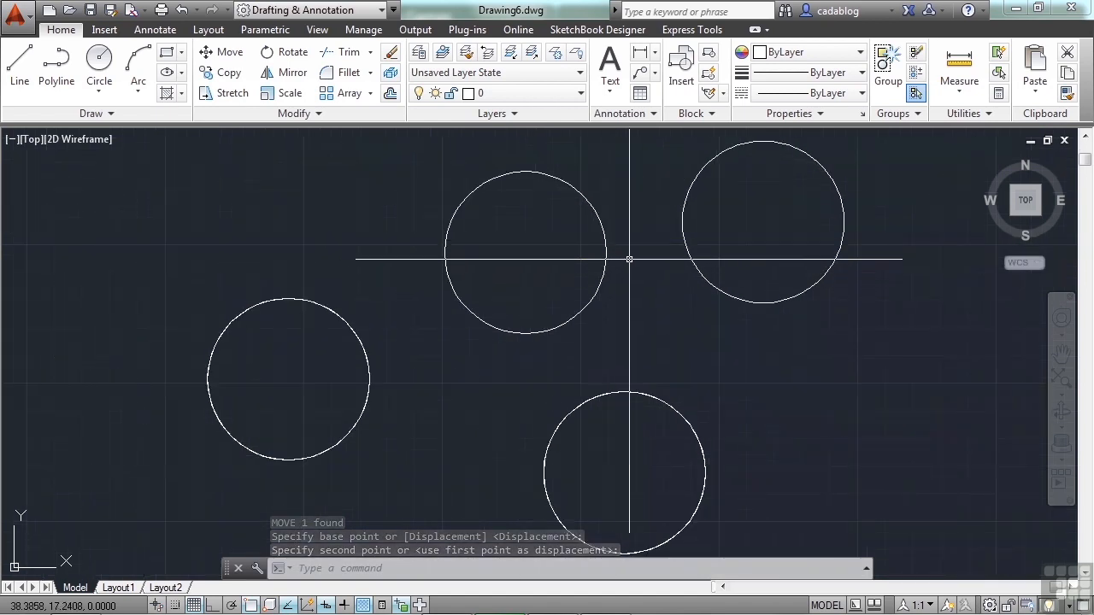
{"action": "left_click", "coordinate": [630, 260]}
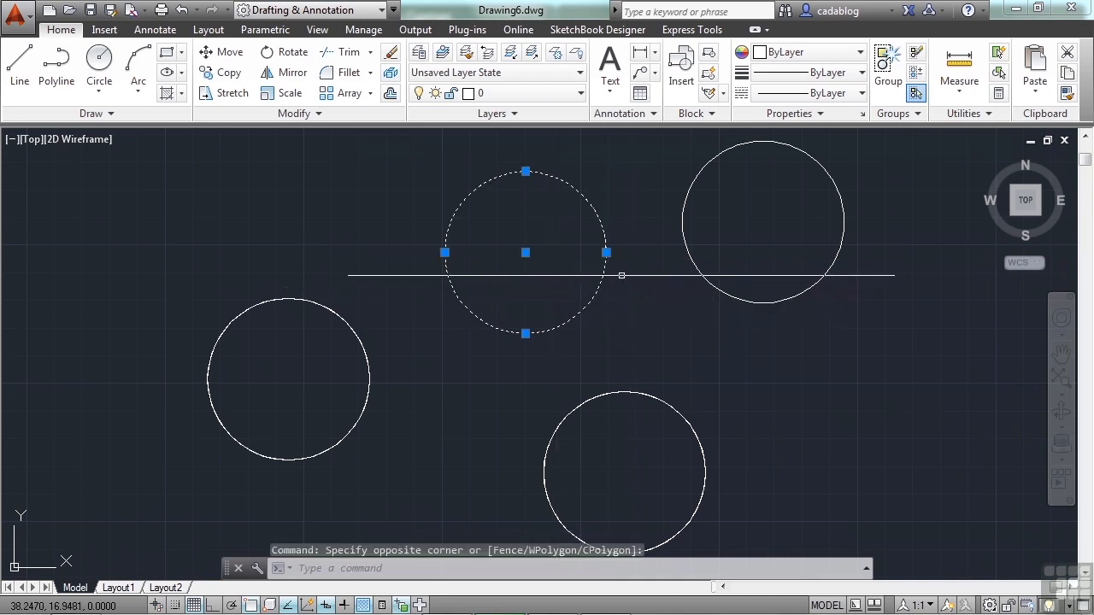
{"action": "mouse_move", "coordinate": [563, 272]}
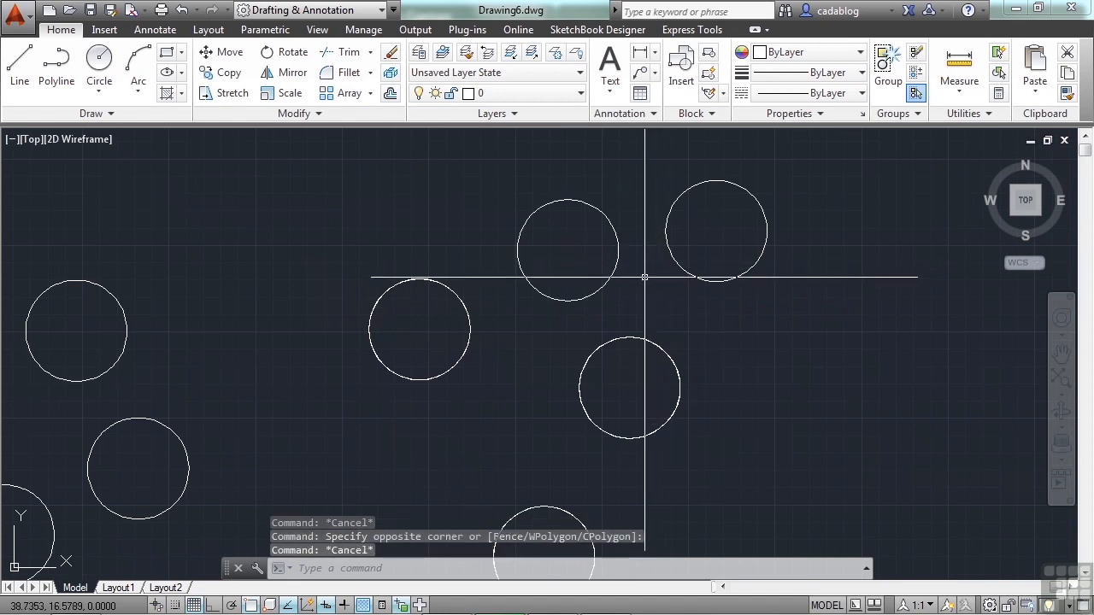
{"action": "type", "text": "COPY Select objects:"}
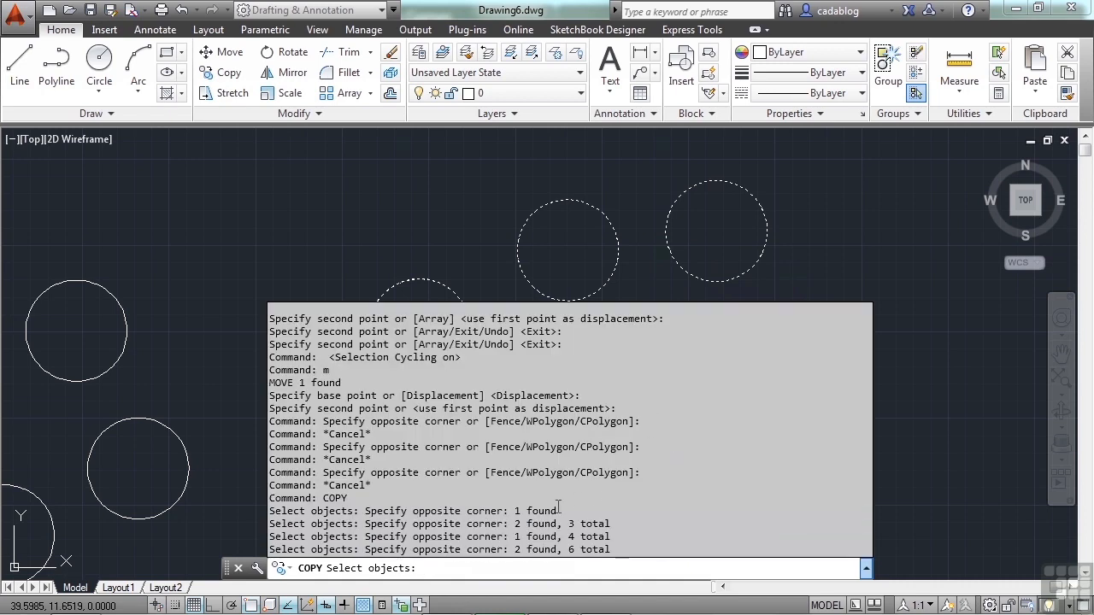
{"action": "mouse_move", "coordinate": [635, 309]}
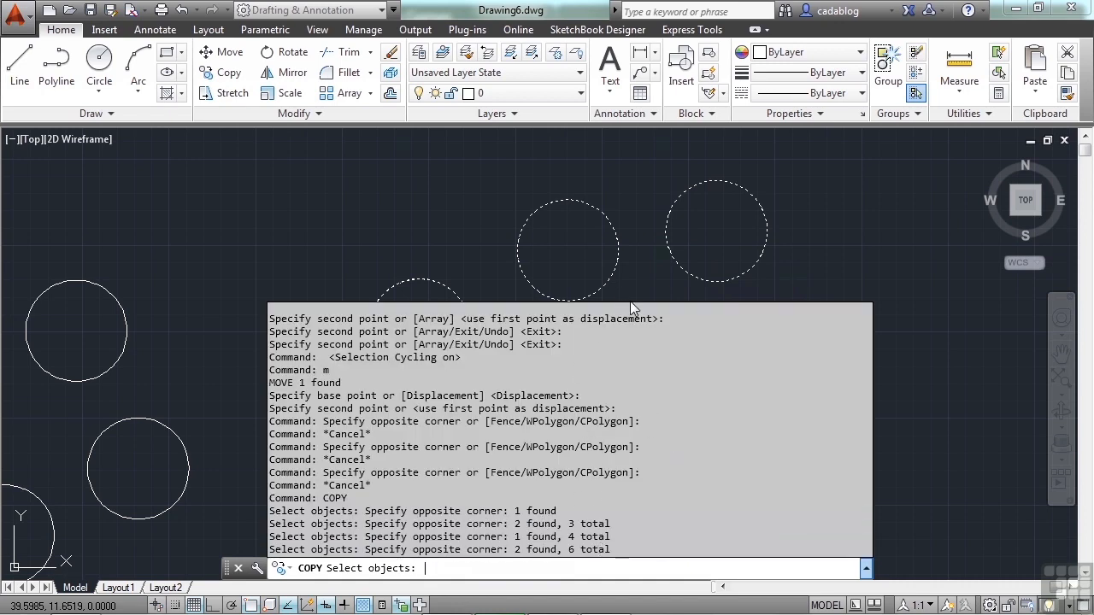